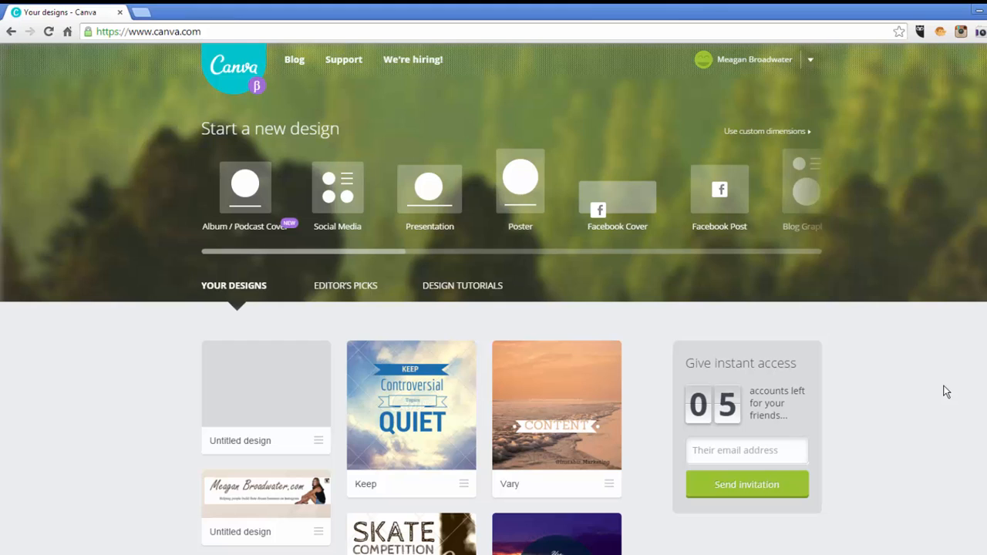
pyautogui.moveTo(631, 382)
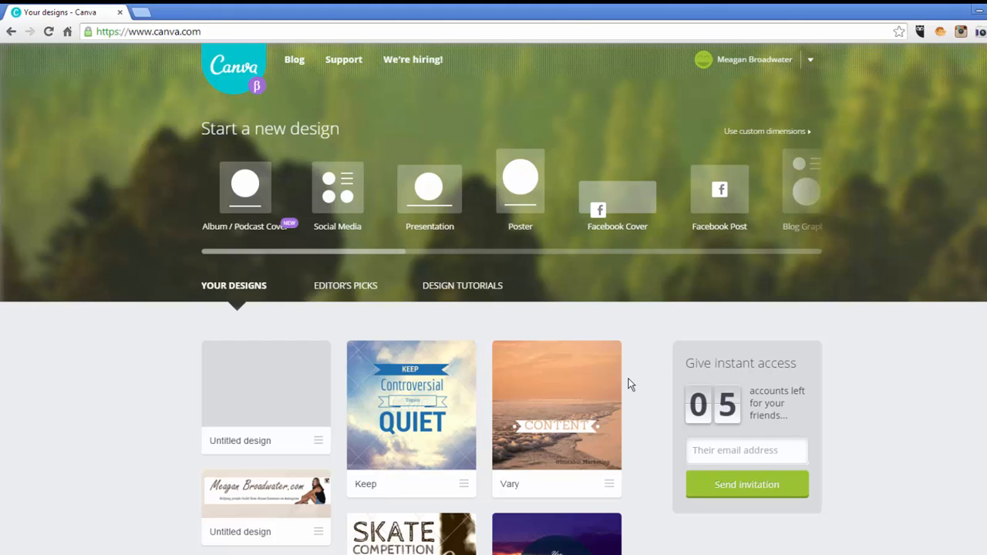
pyautogui.moveTo(409, 376)
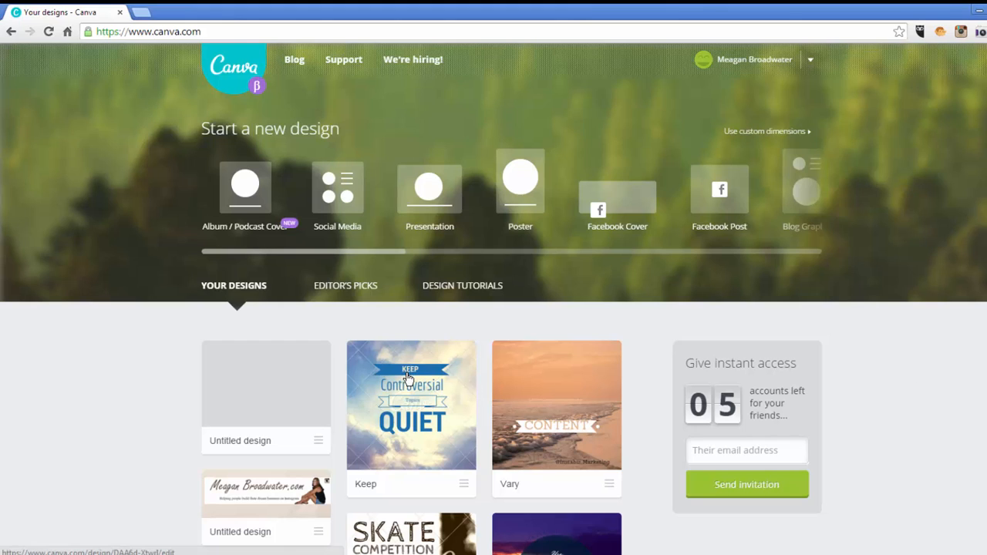
pyautogui.moveTo(422, 391)
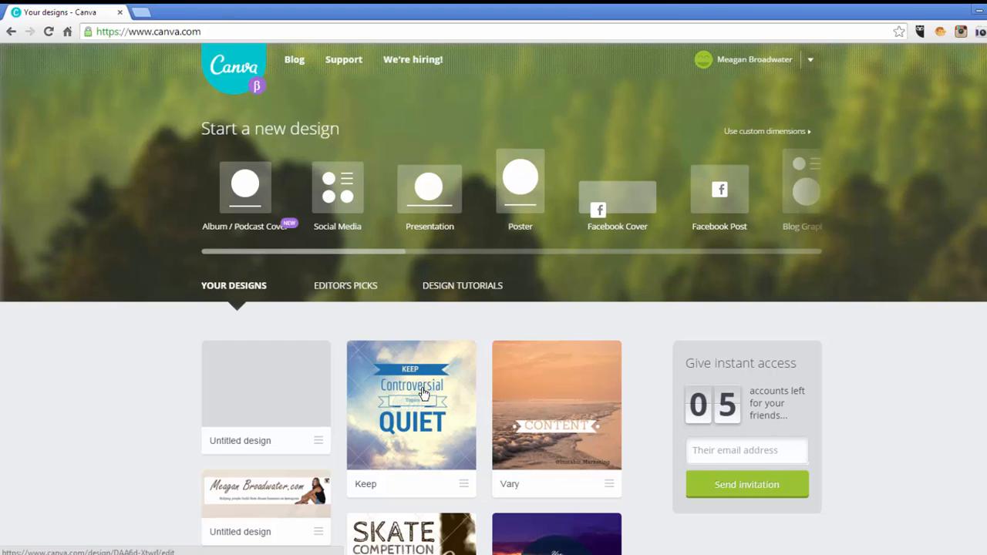
pyautogui.moveTo(414, 386)
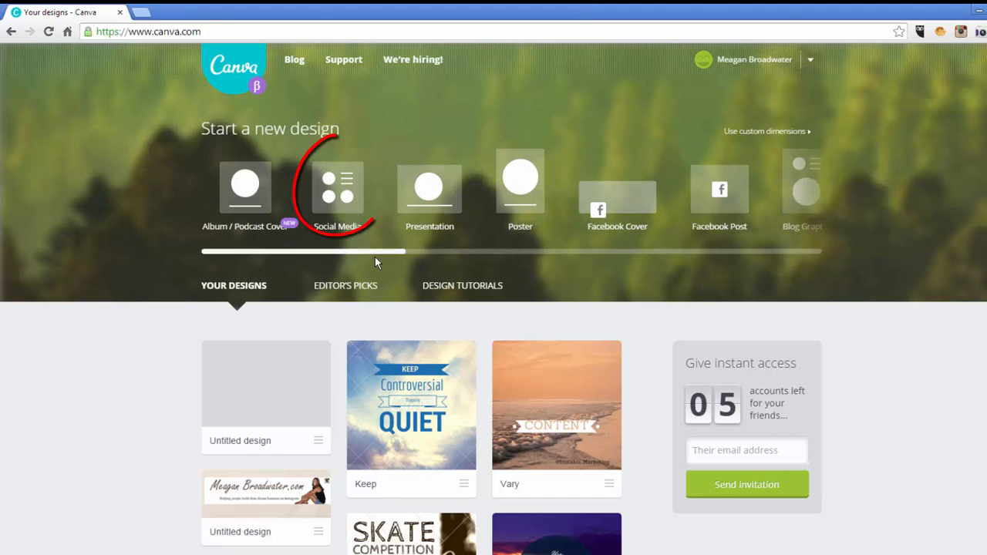
# Step: Start a new Social Media design, opening a blank square page in the editor
pyautogui.click(338, 187)
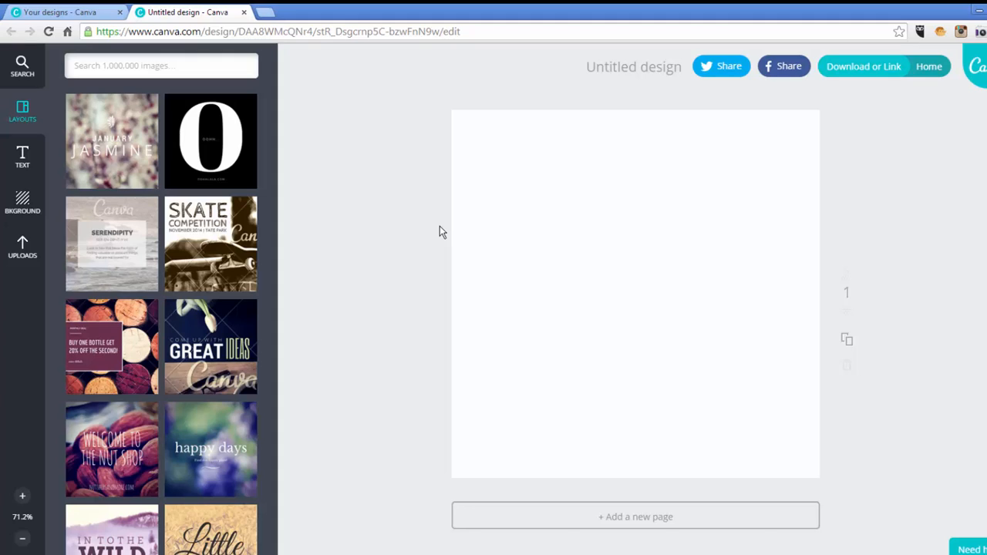
pyautogui.moveTo(558, 204)
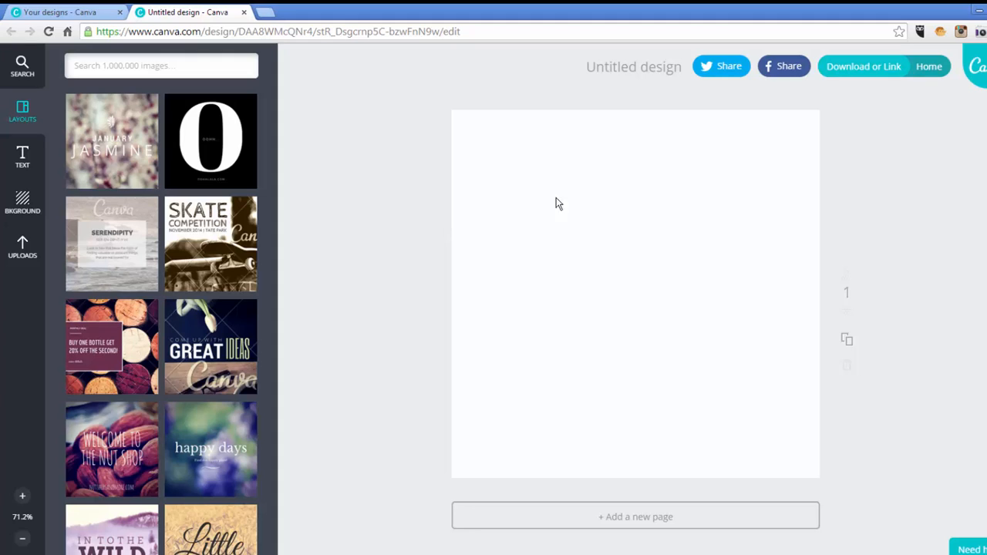
pyautogui.moveTo(578, 207)
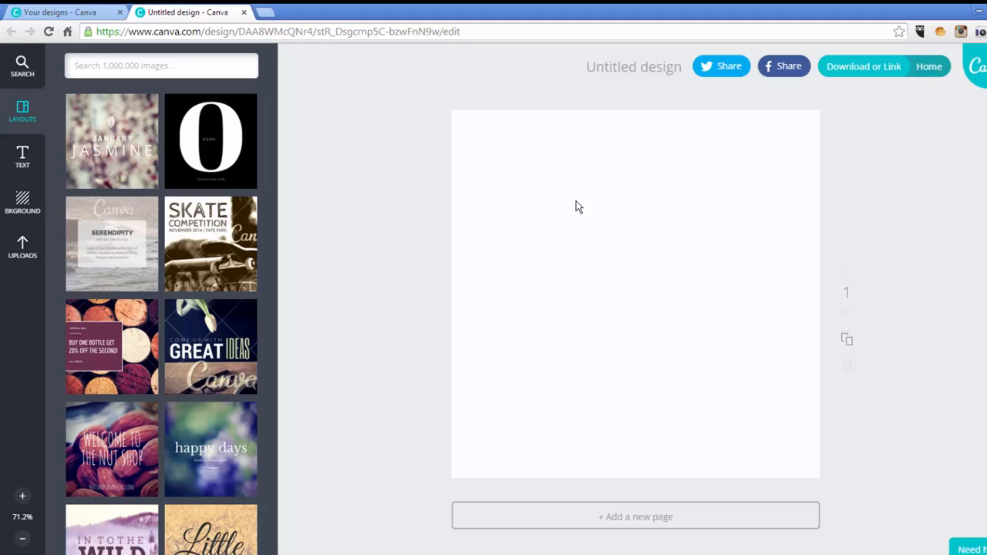
pyautogui.moveTo(305, 204)
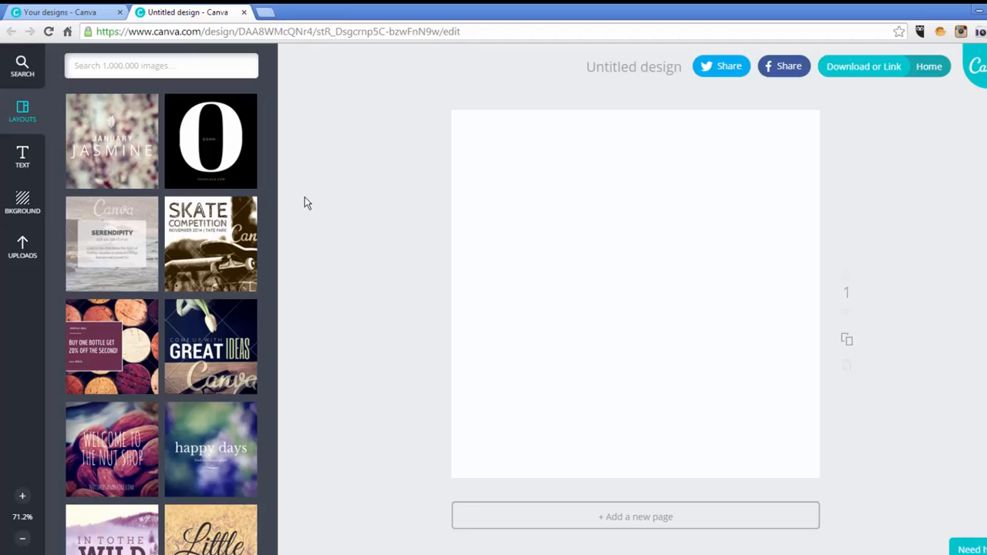
pyautogui.moveTo(98, 125)
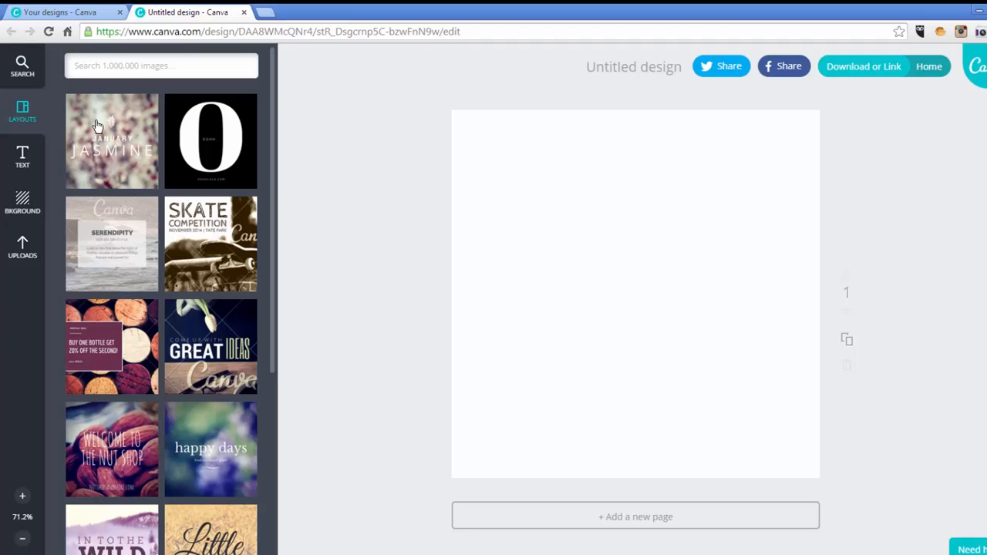
pyautogui.moveTo(120, 131)
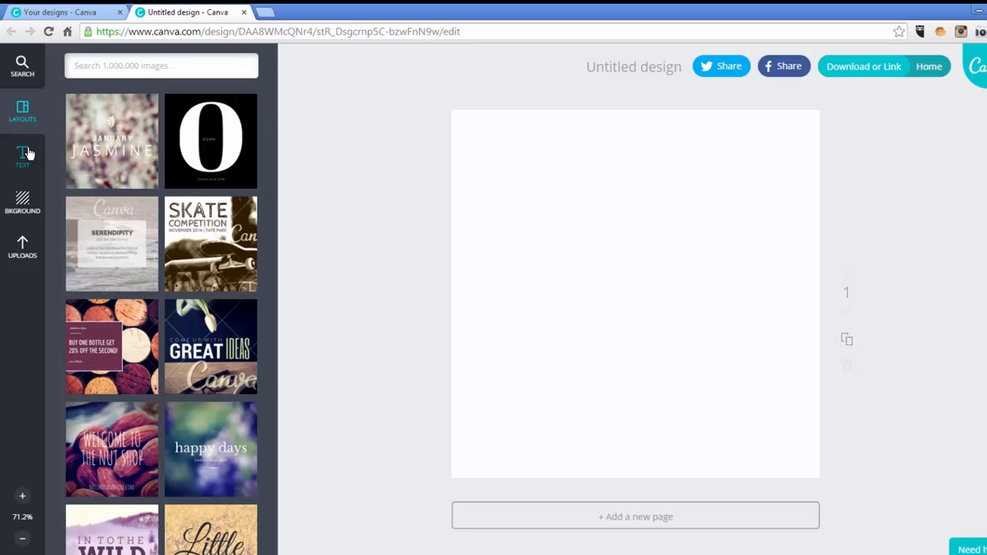
# Step: Show the Text panel and browse down through the heading and text-badge style presets
pyautogui.click(22, 155)
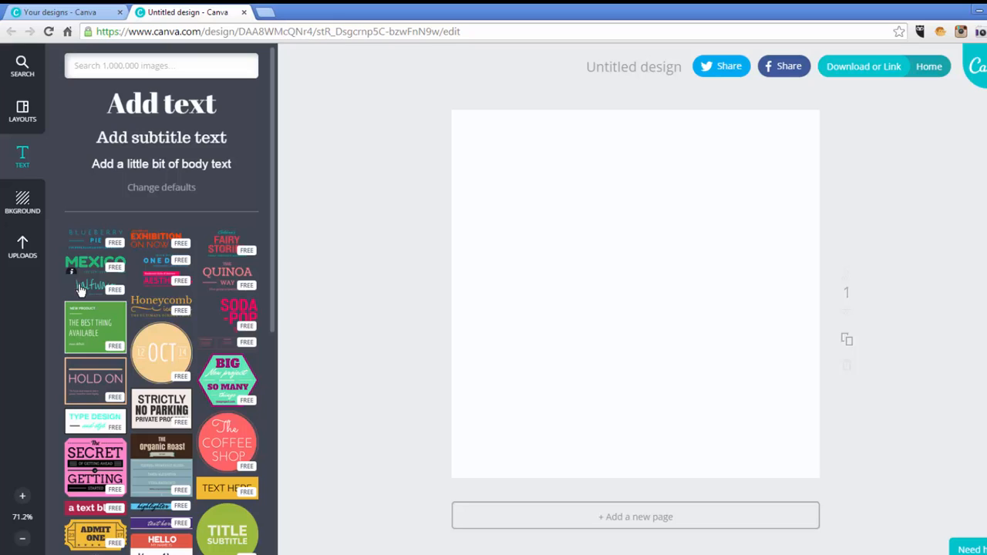
pyautogui.moveTo(177, 256)
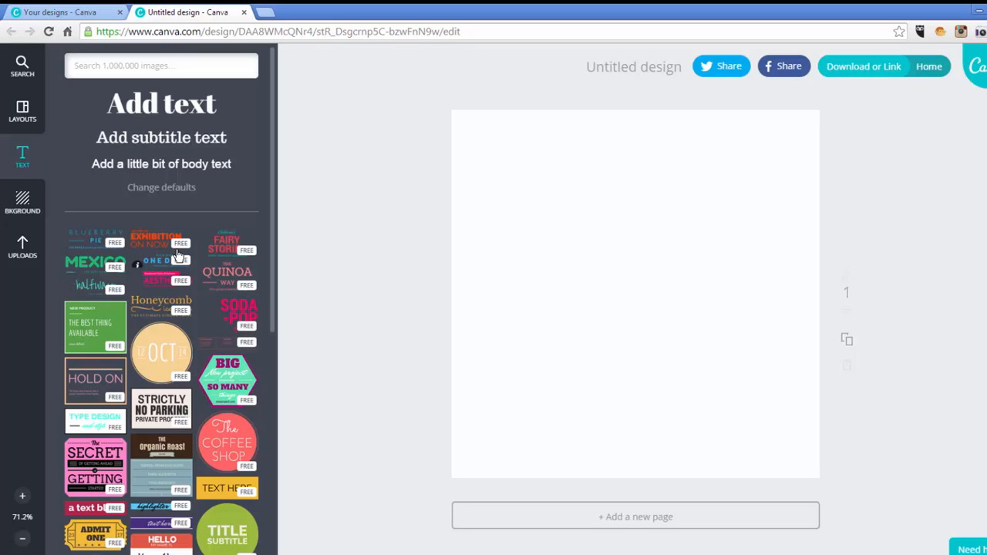
pyautogui.moveTo(204, 249)
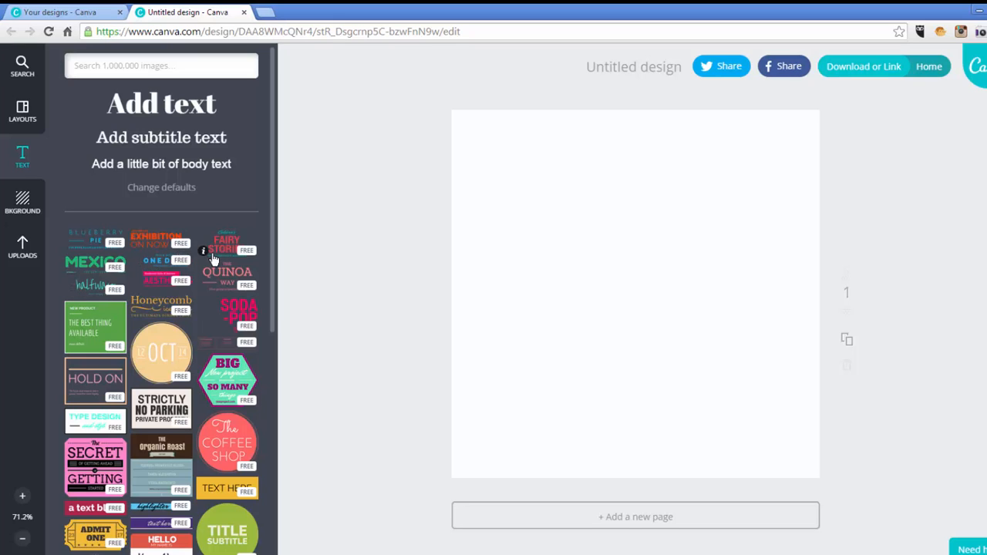
pyautogui.scroll(-3)
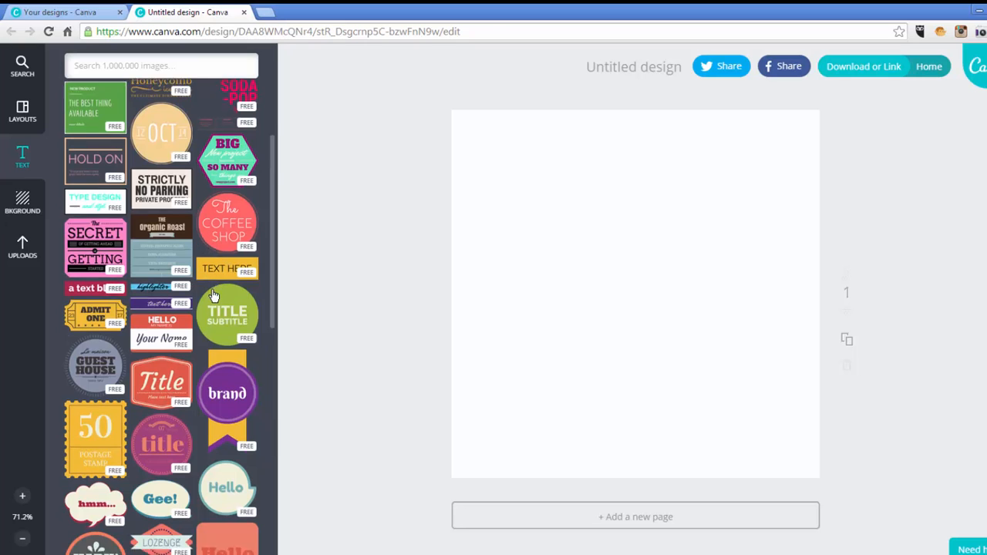
pyautogui.scroll(-3)
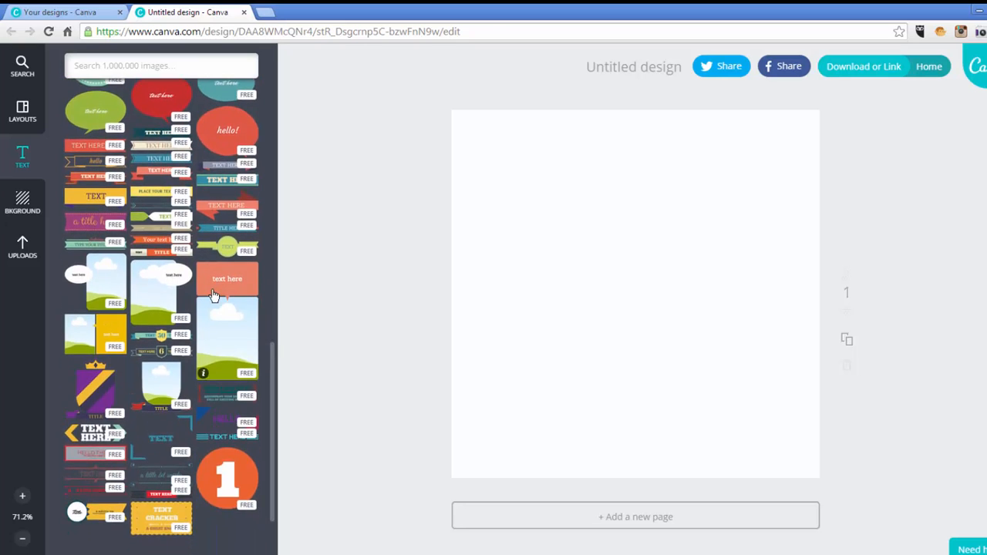
pyautogui.scroll(-3)
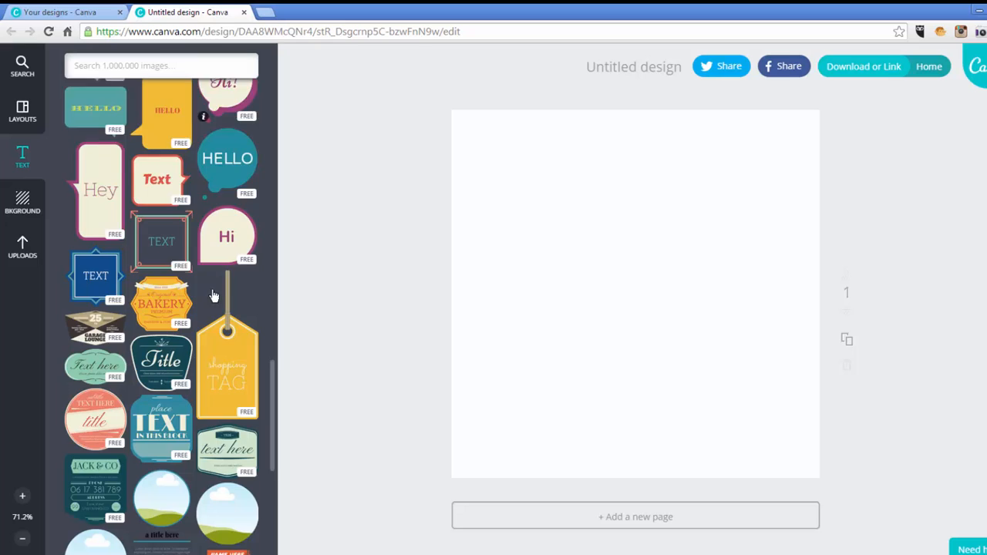
pyautogui.scroll(-3)
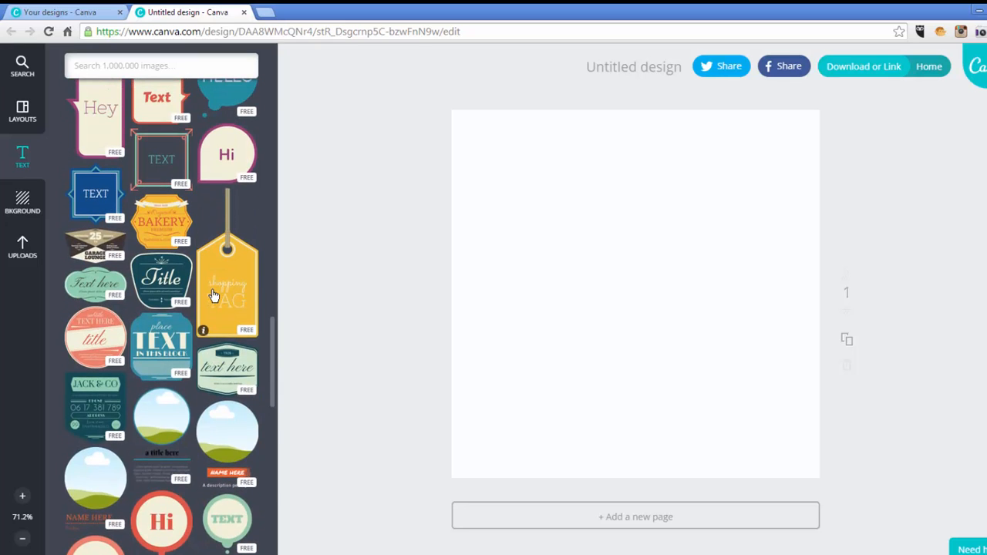
pyautogui.scroll(-3)
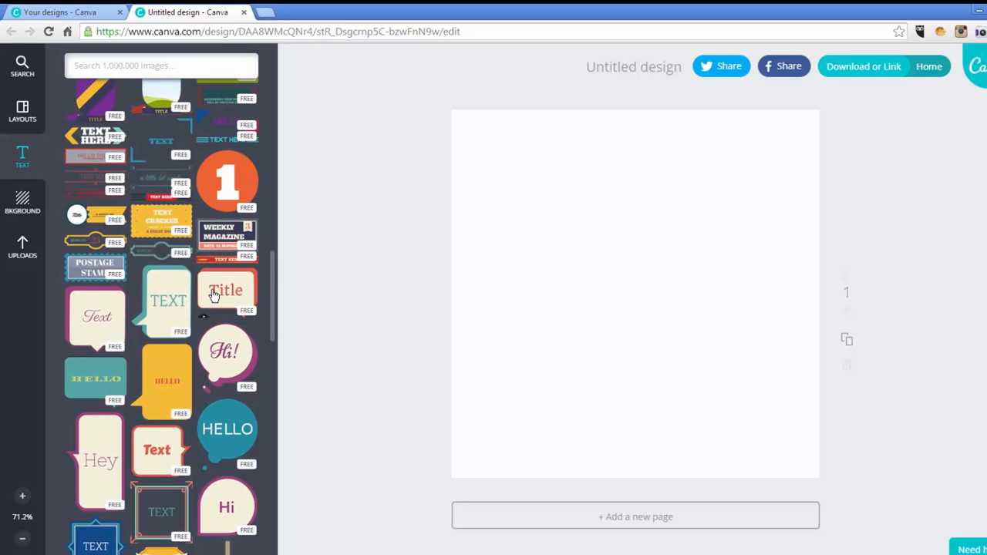
pyautogui.scroll(-3)
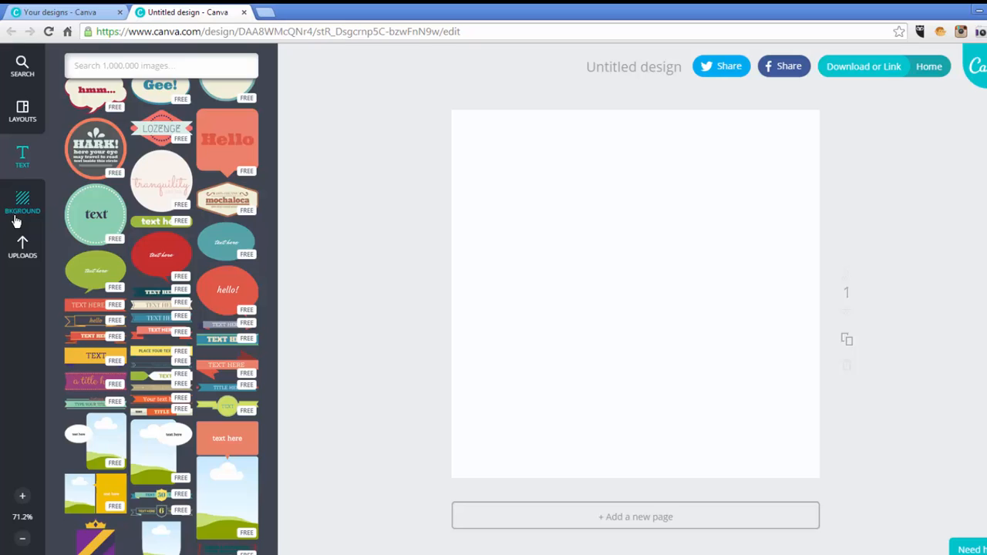
# Step: Show the Background panel with its solid colours, textures and photo backdrops
pyautogui.click(22, 203)
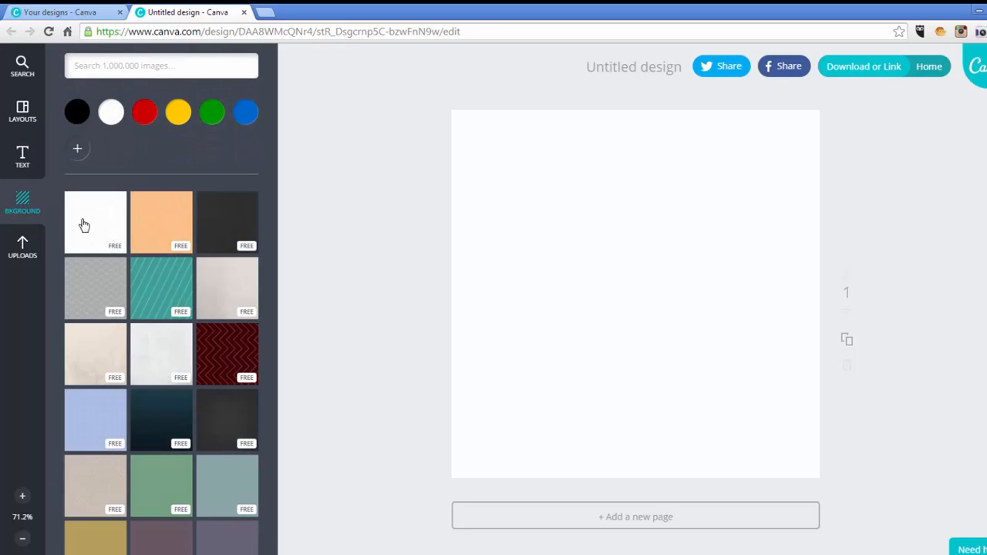
pyautogui.scroll(-3)
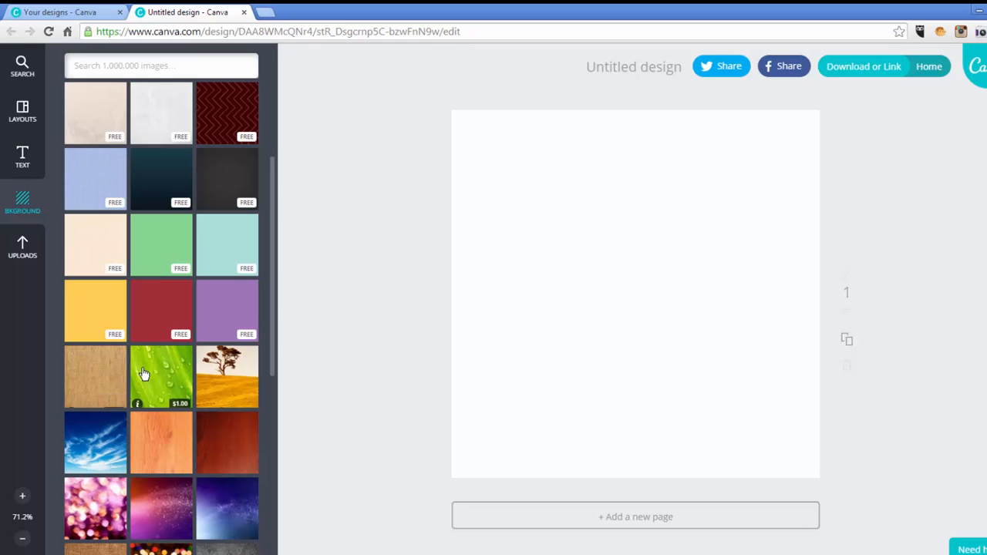
pyautogui.moveTo(215, 372)
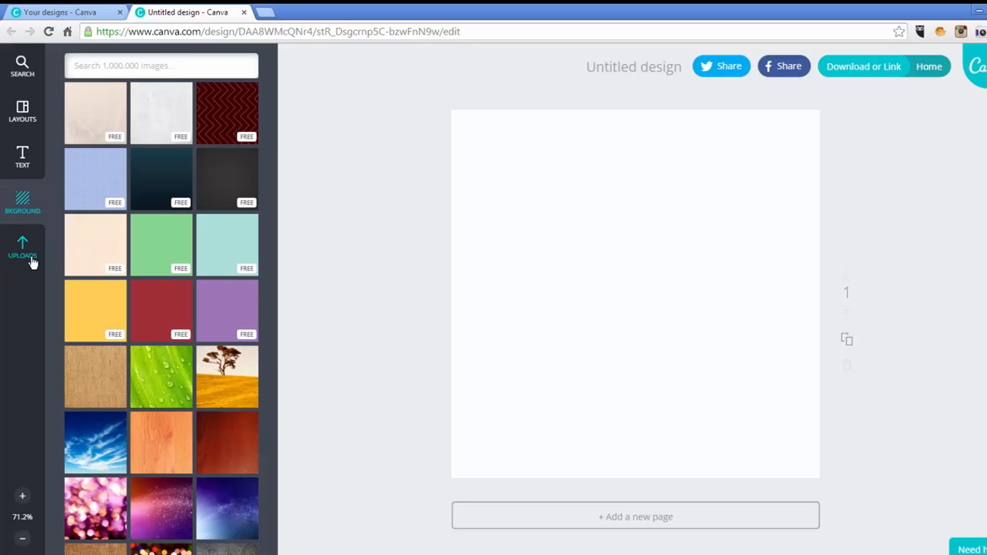
pyautogui.moveTo(28, 253)
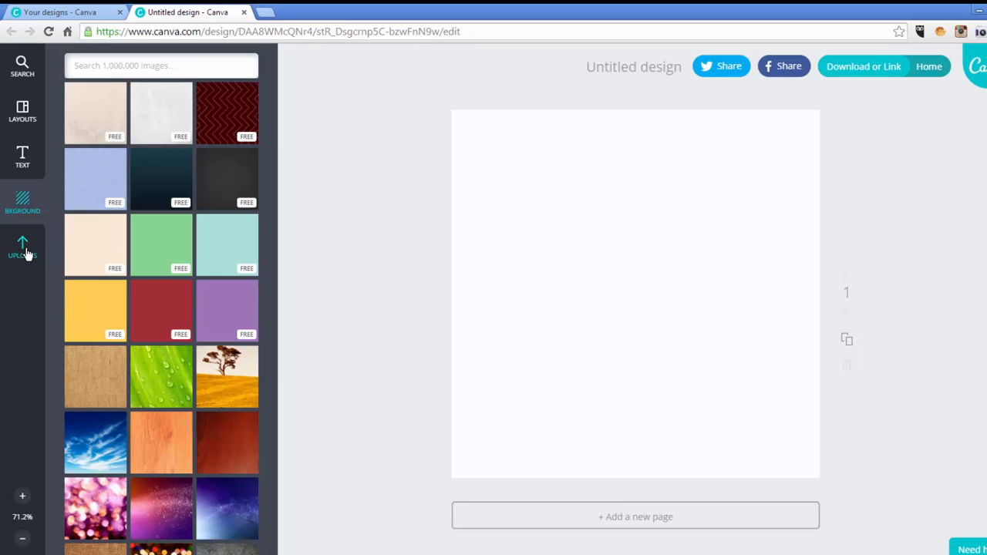
# Step: Show the Uploads panel with previously uploaded images and the Facebook import option
pyautogui.click(22, 245)
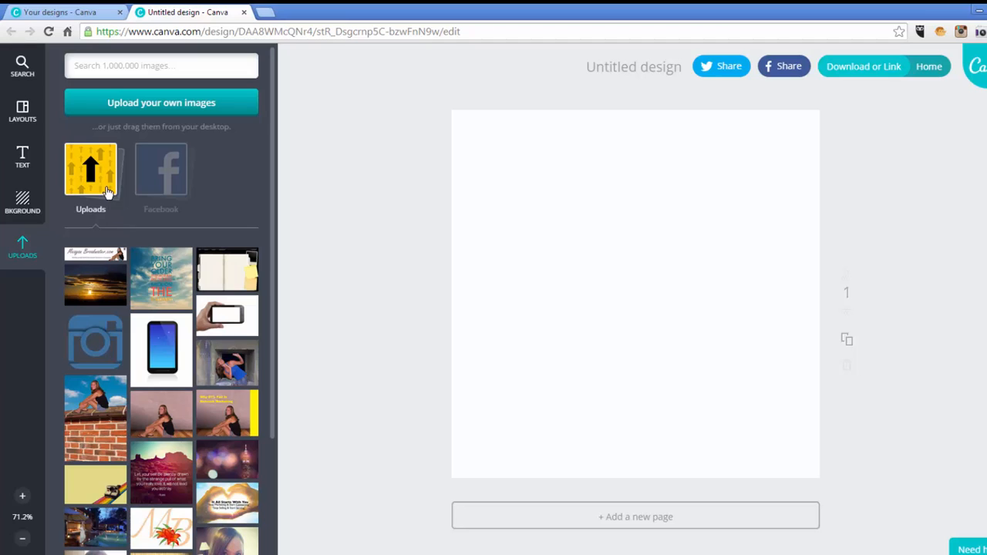
pyautogui.moveTo(142, 185)
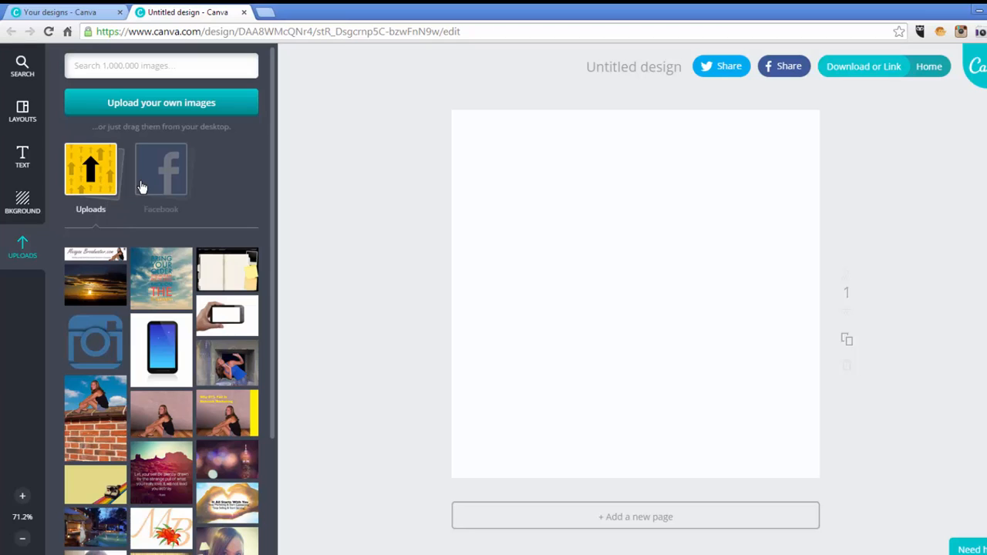
pyautogui.moveTo(142, 185)
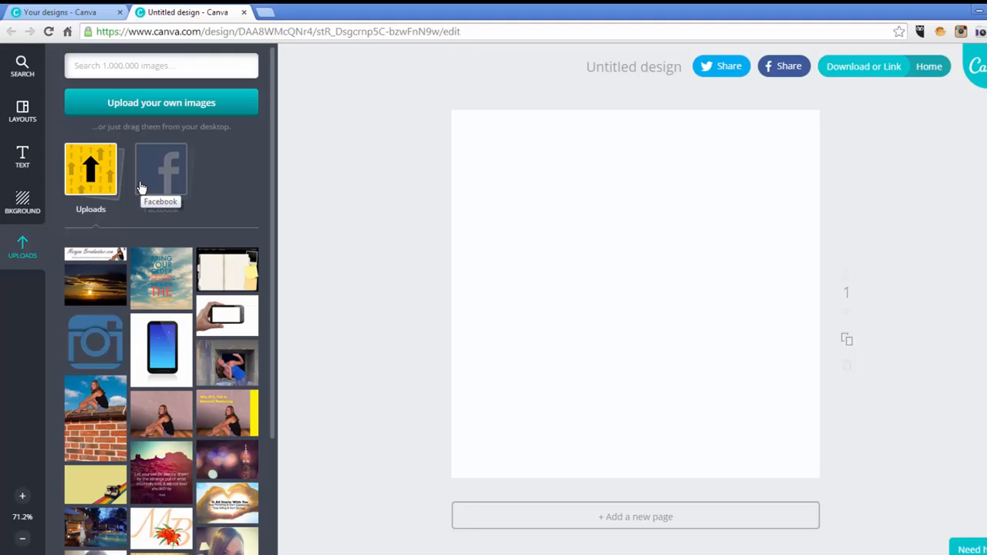
pyautogui.moveTo(21, 120)
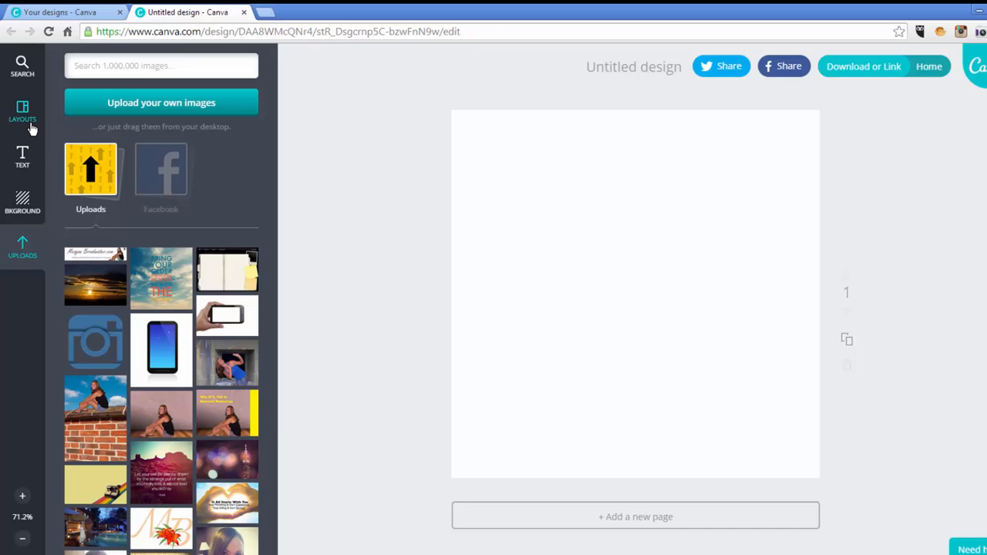
# Step: Return to the Layouts panel and browse down through the ready-made layout thumbnails
pyautogui.click(21, 111)
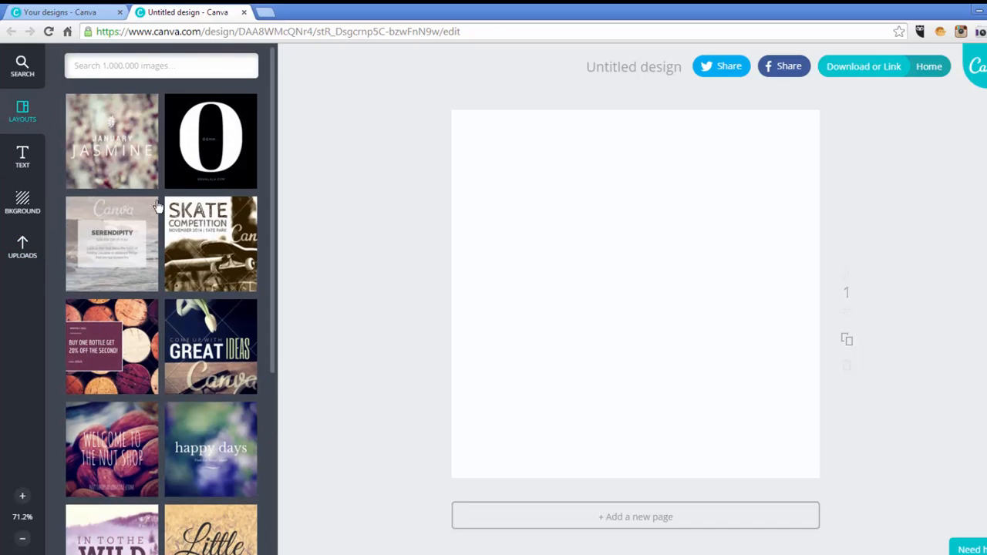
pyautogui.scroll(-3)
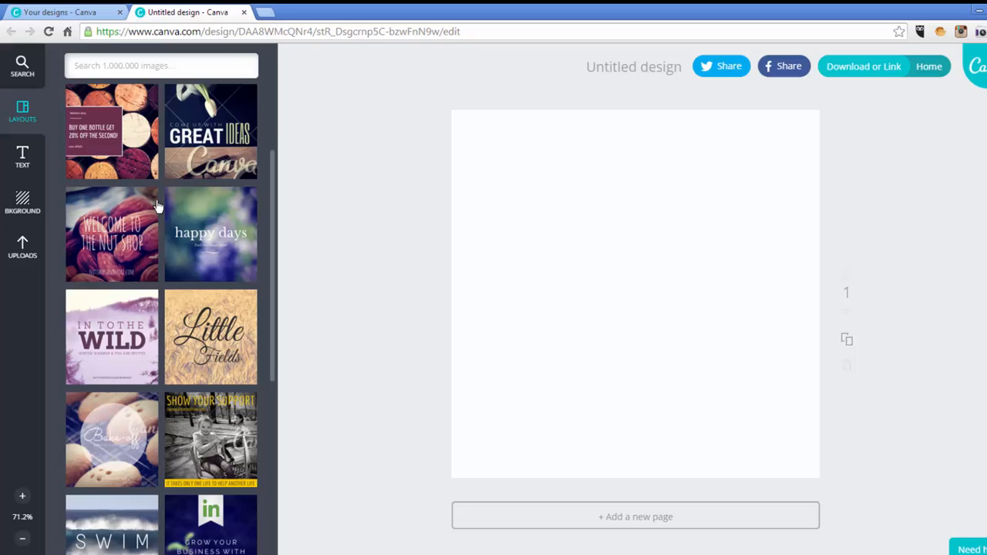
pyautogui.scroll(-3)
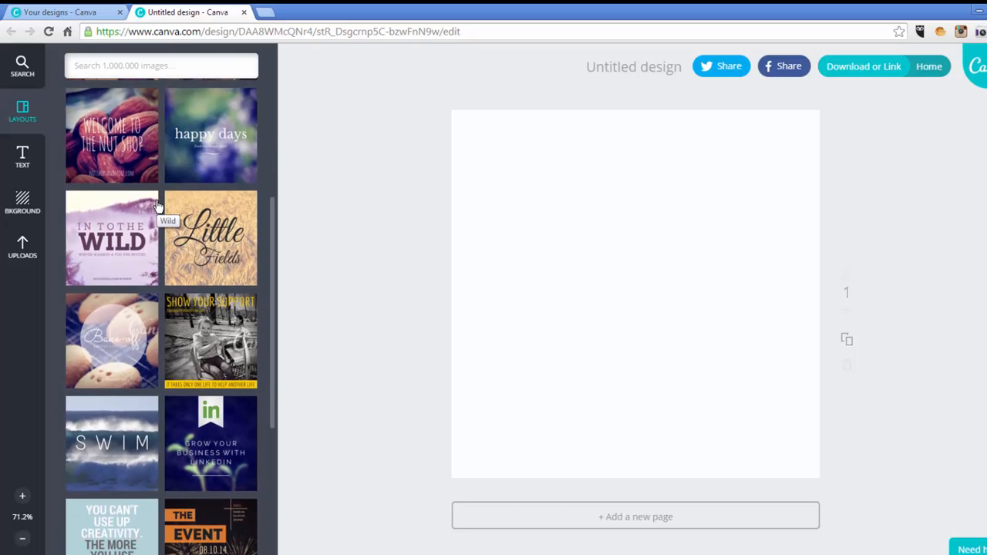
pyautogui.scroll(-3)
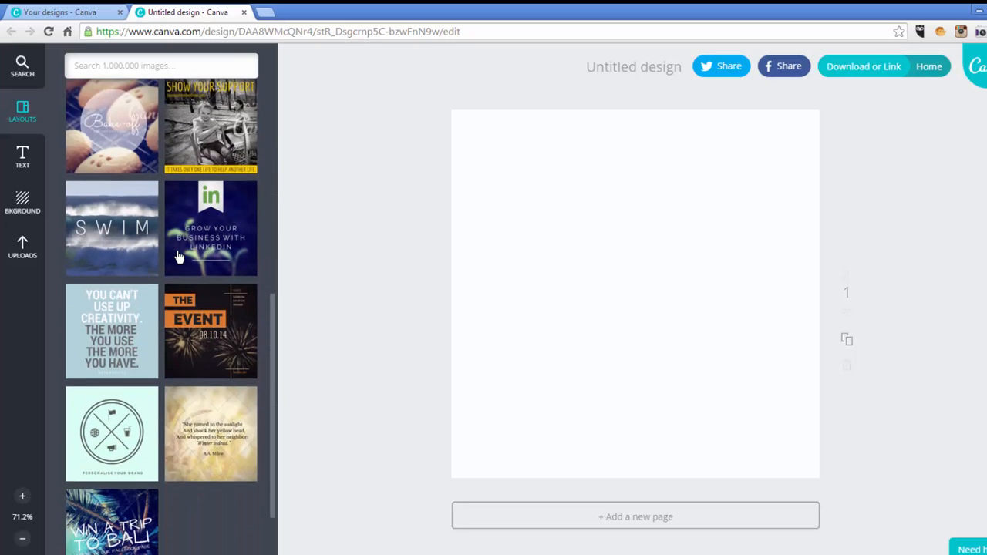
pyautogui.scroll(-3)
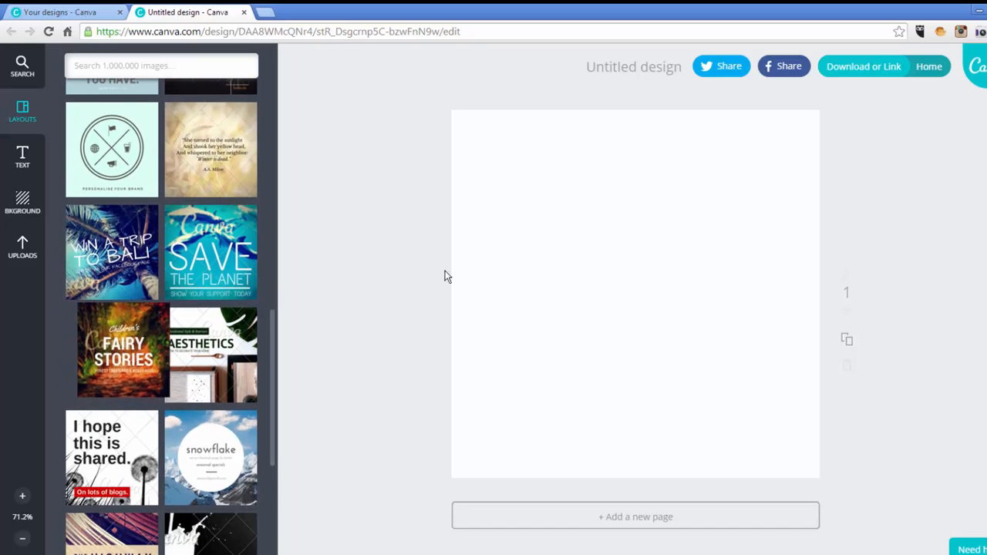
# Step: Apply the Children's Fairy Stories – Forest Creatures & Woodlands layout to the square page
pyautogui.click(111, 352)
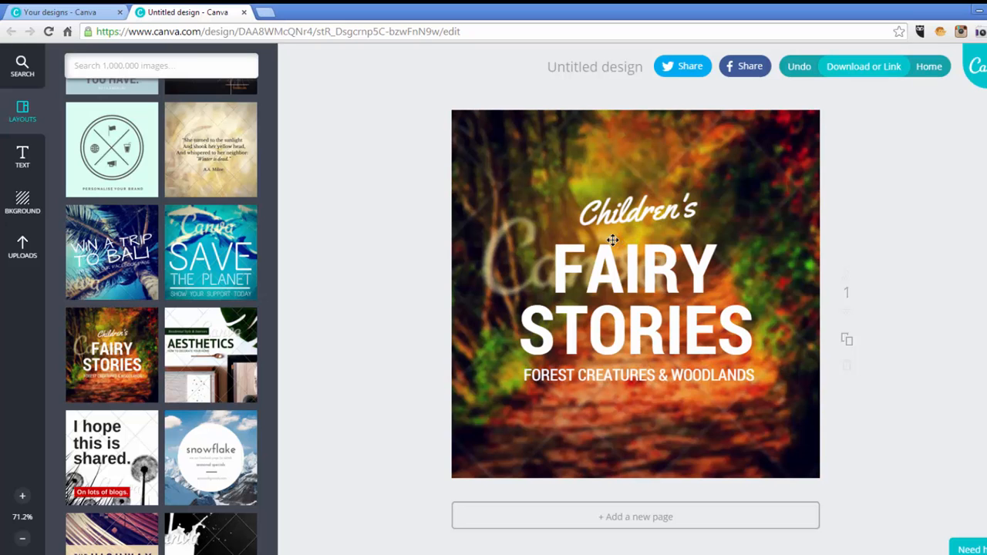
pyautogui.moveTo(631, 152)
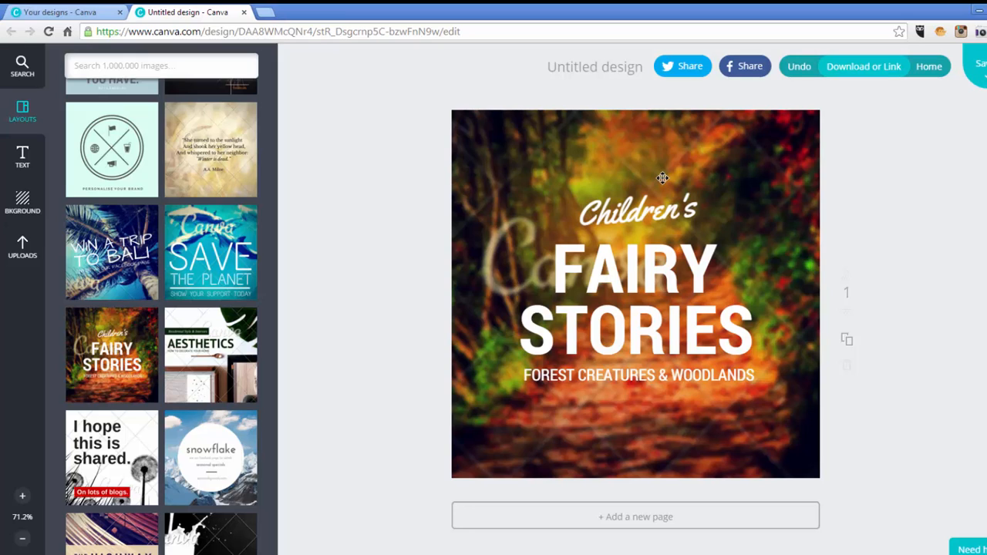
pyautogui.moveTo(532, 179)
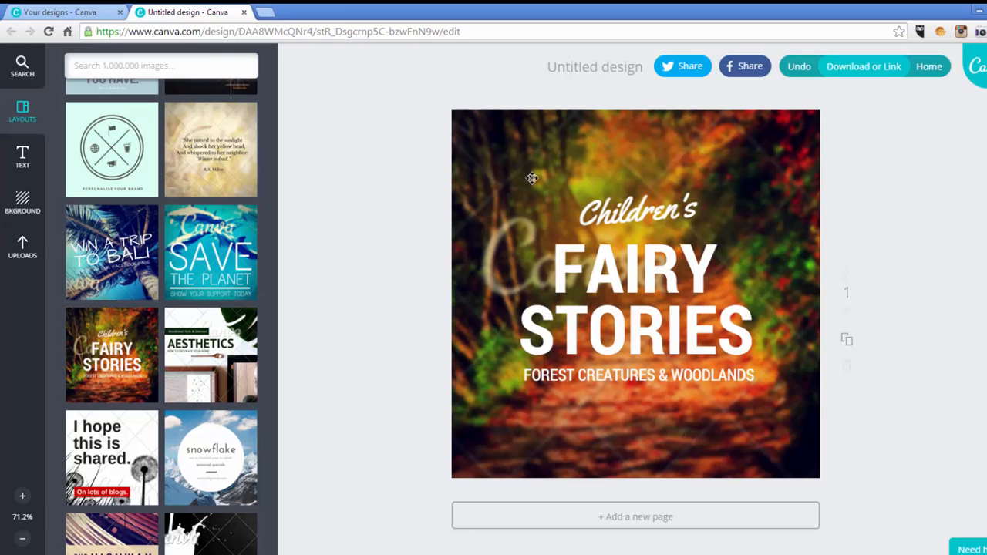
pyautogui.moveTo(22, 247)
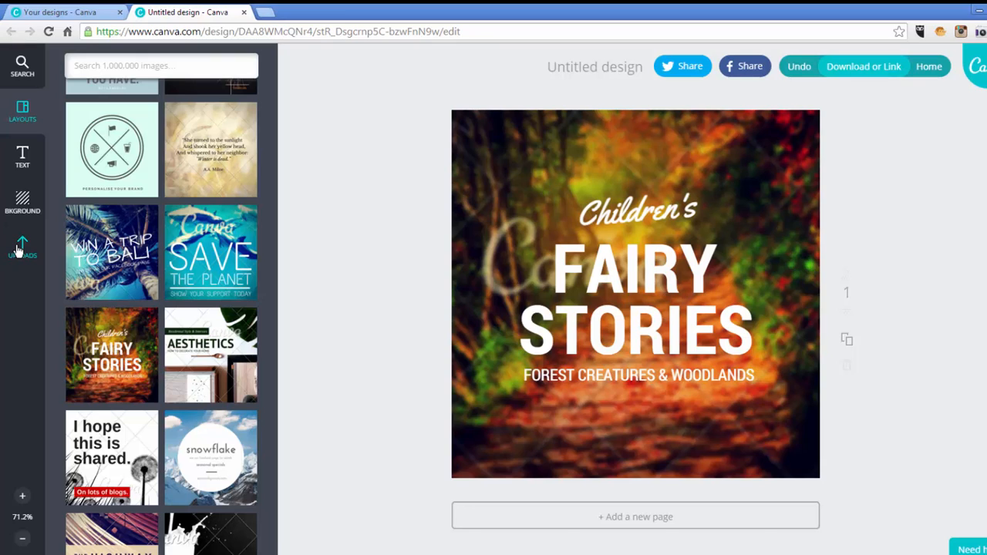
pyautogui.moveTo(598, 219)
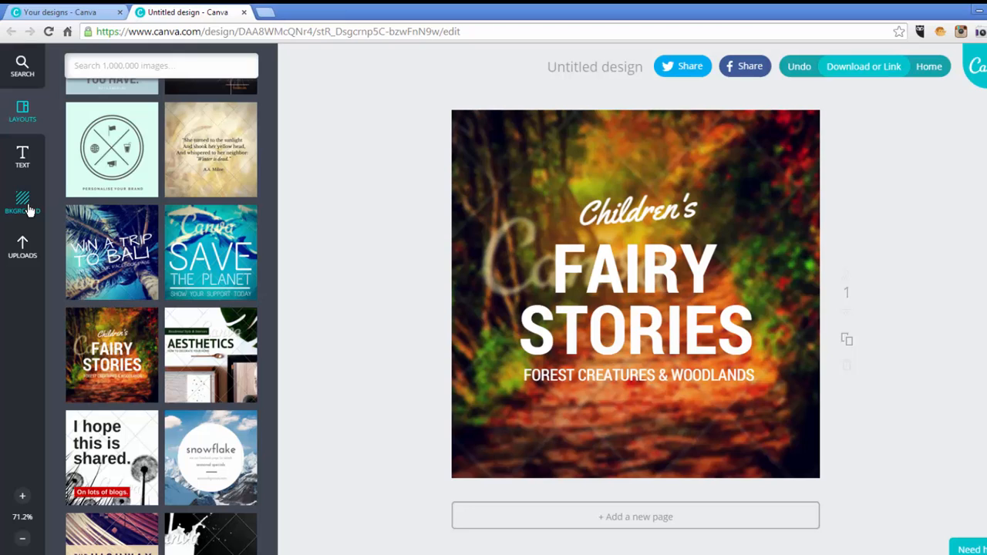
pyautogui.moveTo(595, 210)
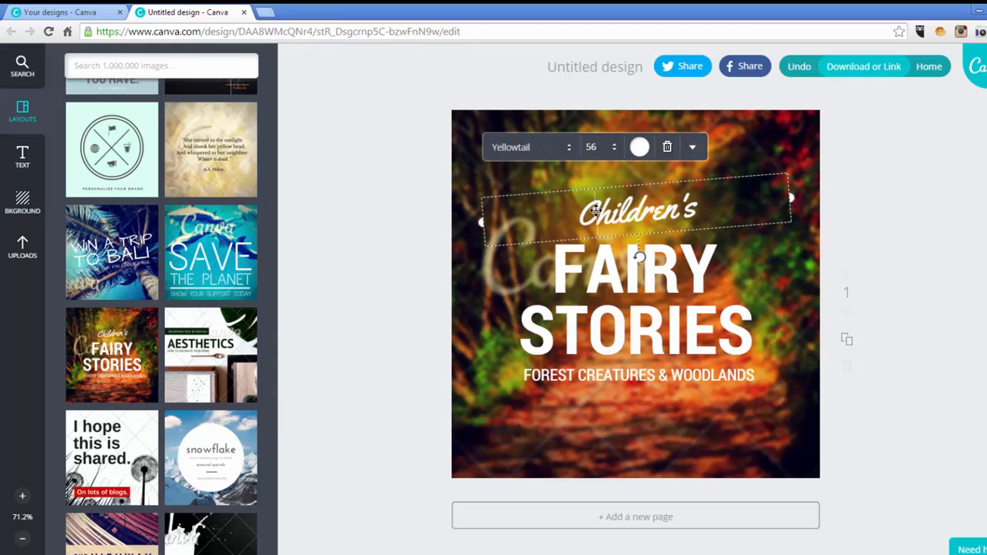
# Step: Rewrite the script heading to 'Instagram', the FAIRY headline to 'PICTURES', and select the tagline for removal
pyautogui.doubleClick(637, 210)
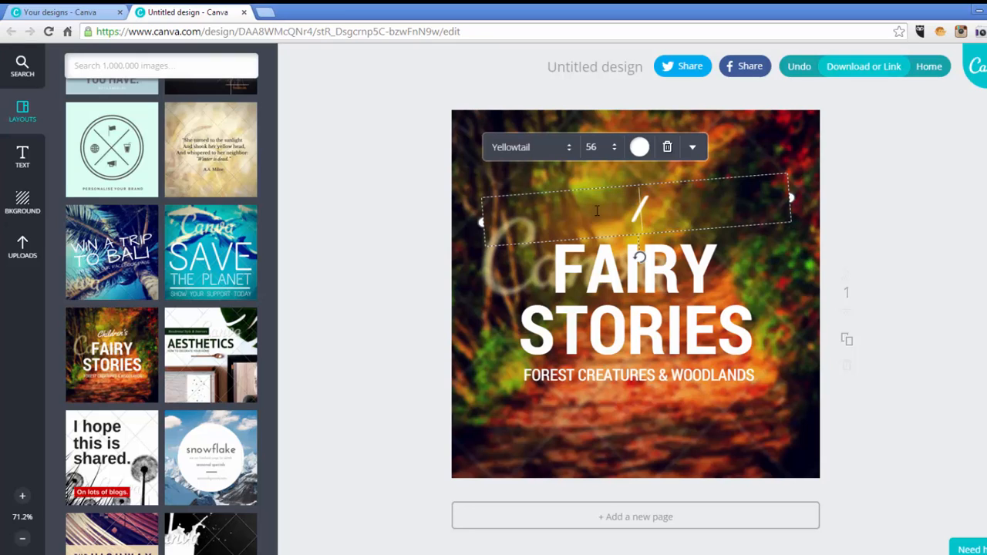
pyautogui.write('Instagram')
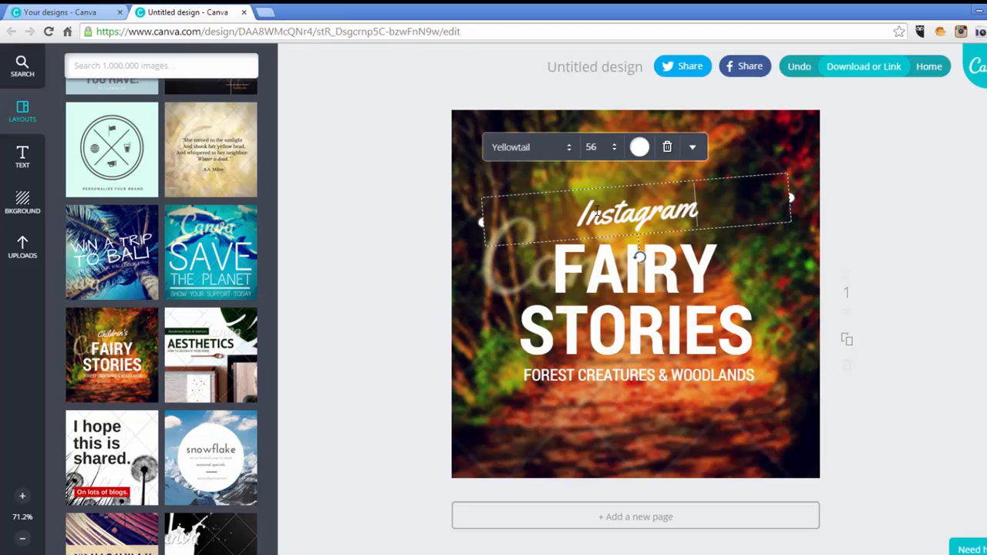
pyautogui.click(635, 270)
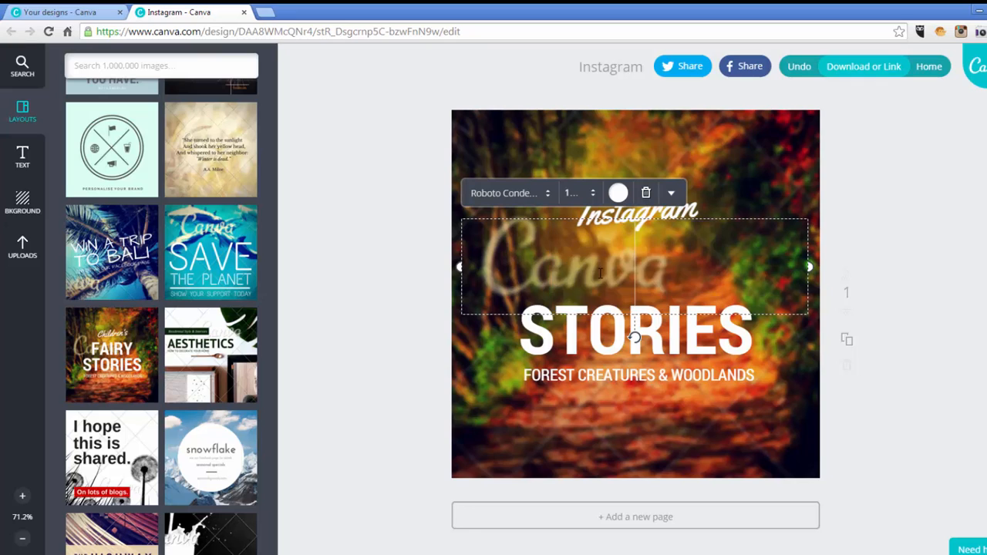
pyautogui.write('p')
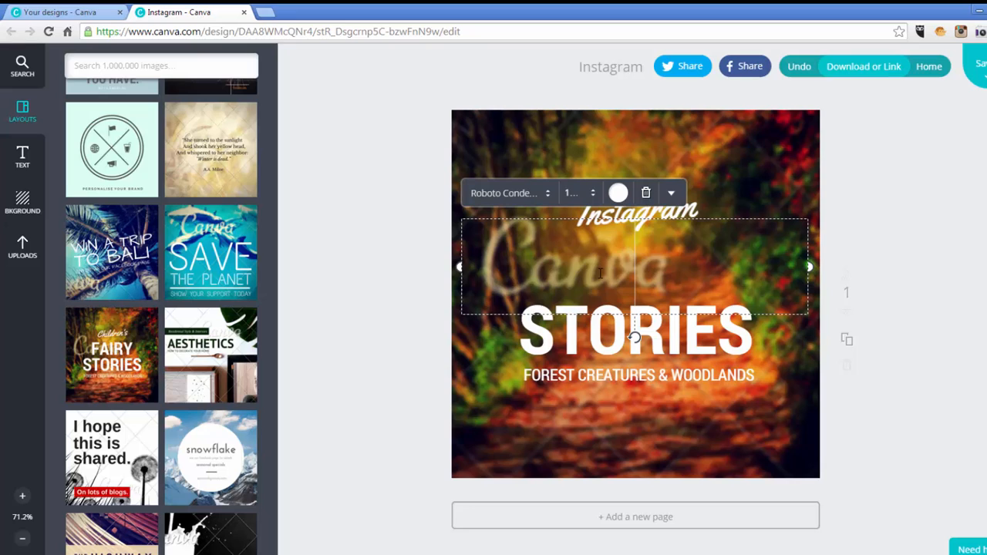
pyautogui.write('PICTURES')
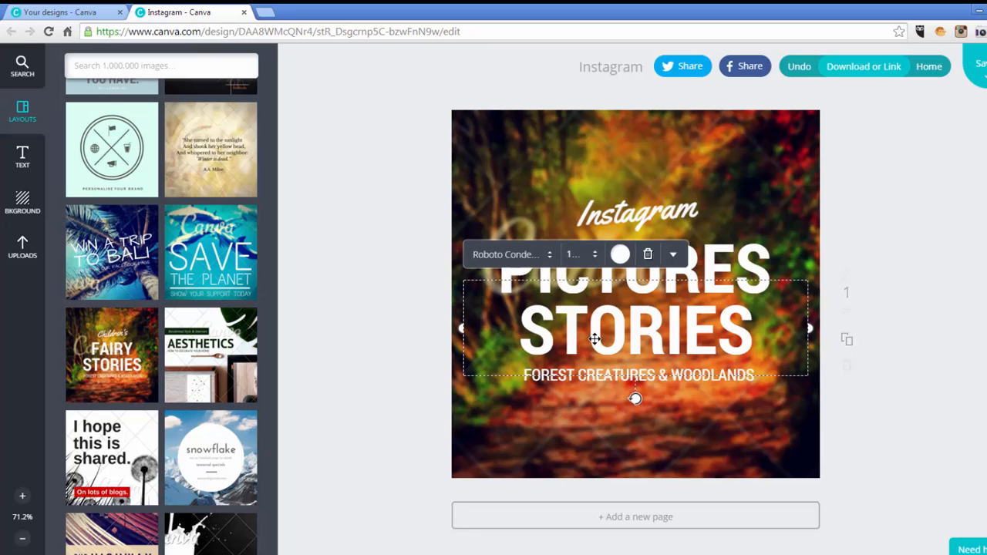
pyautogui.moveTo(648, 255)
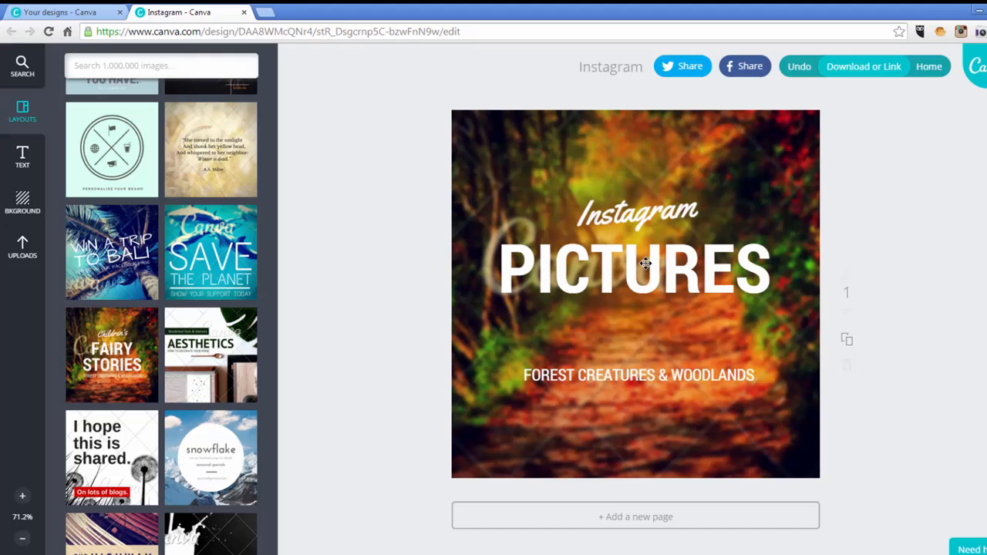
pyautogui.click(638, 375)
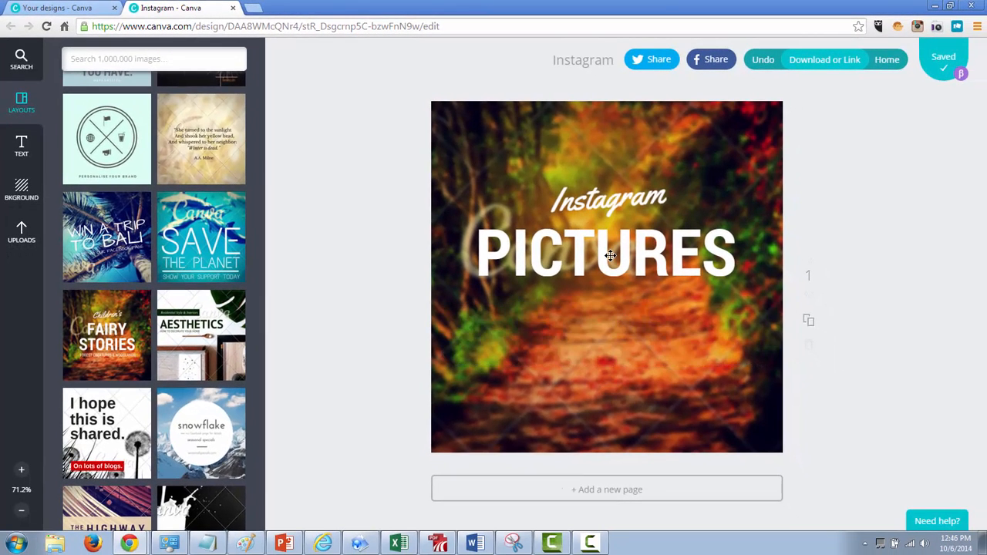
# Step: Set the PICTURES headline in the Ribeye font at size 64 so it fits on one line
pyautogui.click(609, 253)
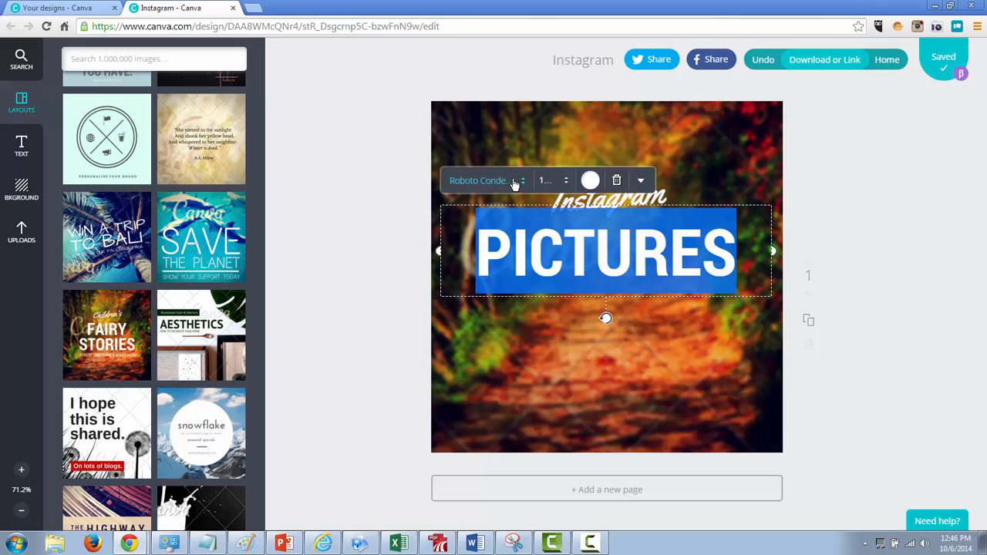
pyautogui.click(486, 179)
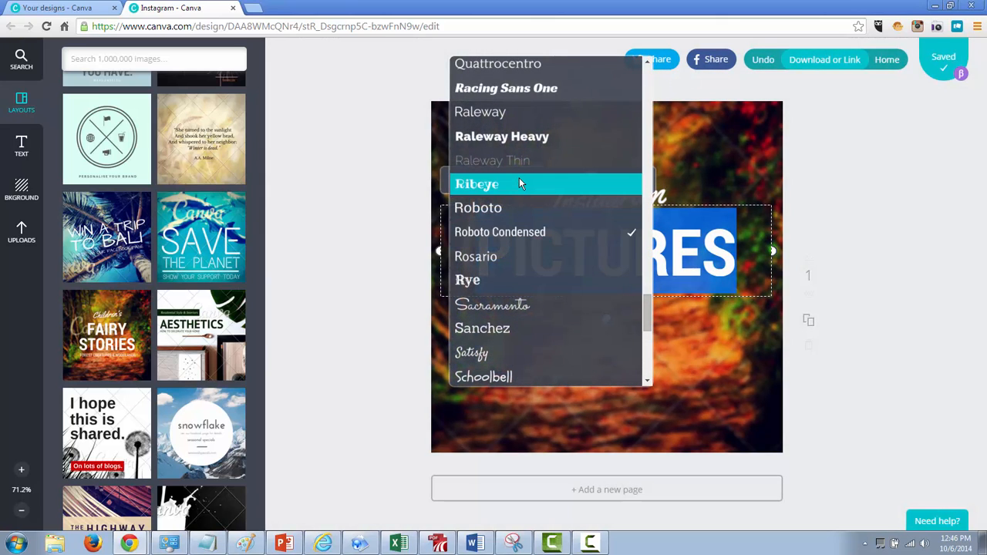
pyautogui.click(477, 183)
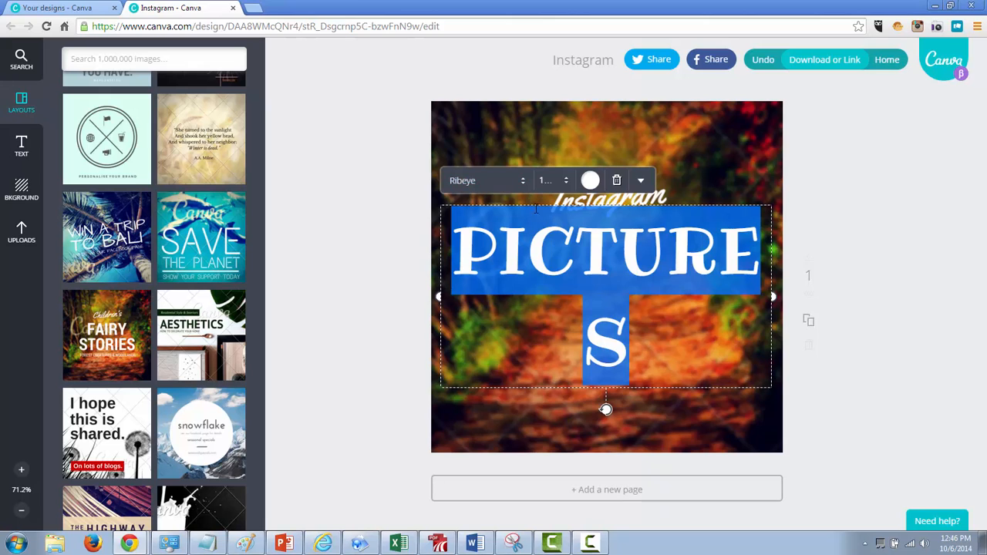
pyautogui.click(565, 179)
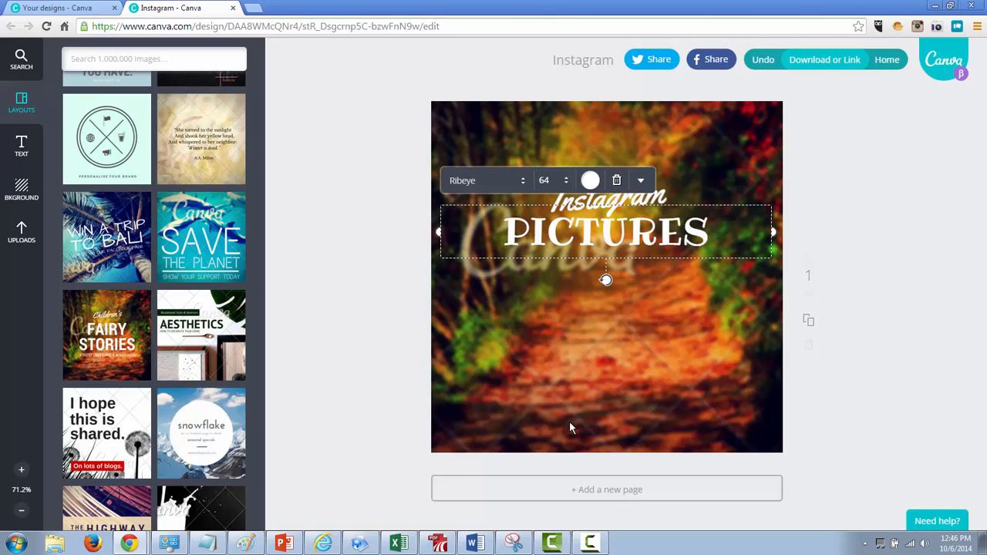
pyautogui.moveTo(589, 182)
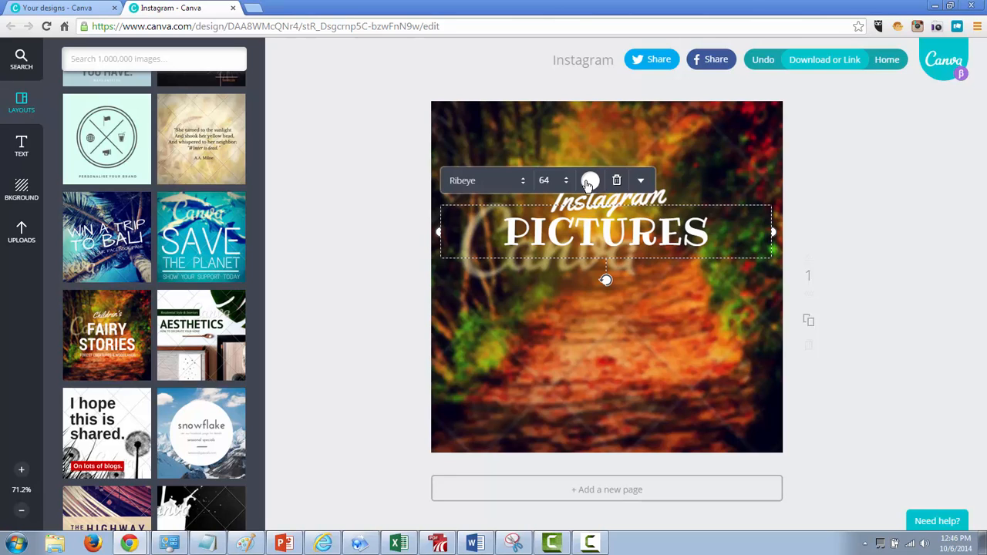
# Step: Recolour the PICTURES headline from white to light grey c0c0c0 using the colour picker
pyautogui.click(590, 179)
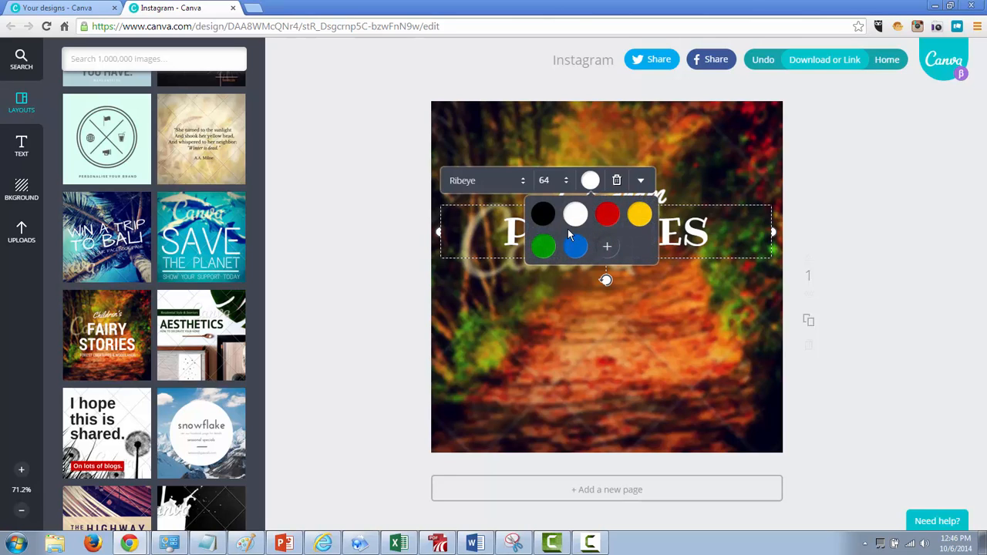
pyautogui.click(607, 247)
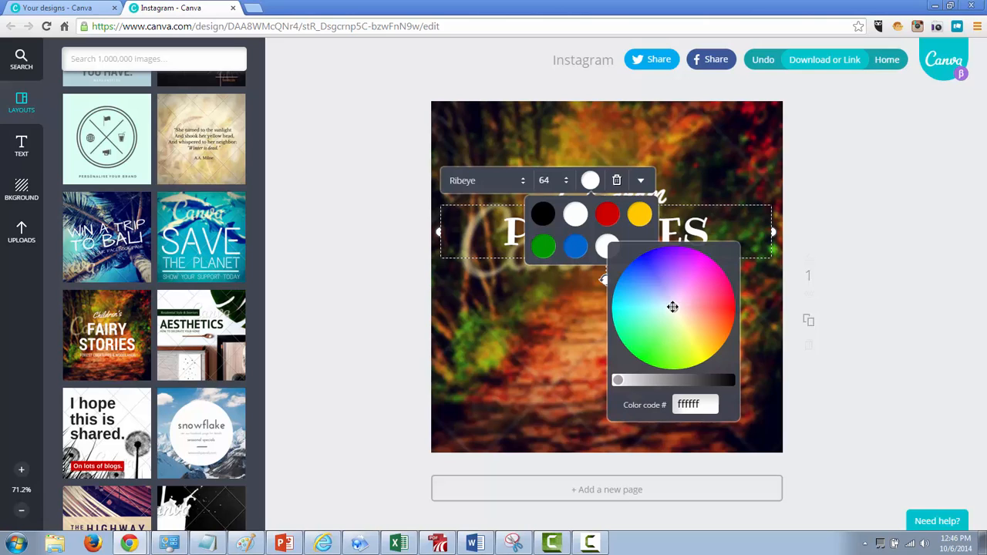
pyautogui.click(673, 308)
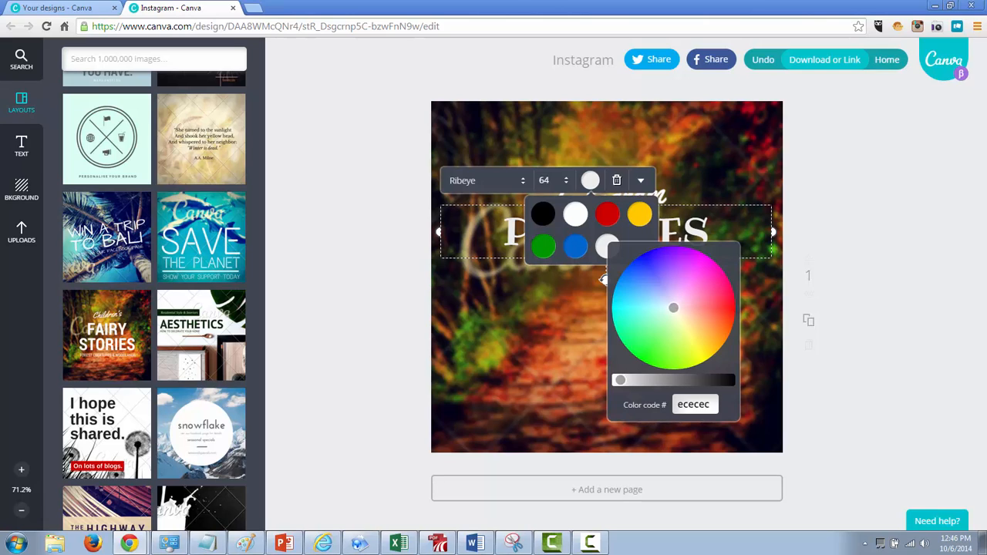
pyautogui.moveTo(620, 380); pyautogui.dragTo(639, 379)
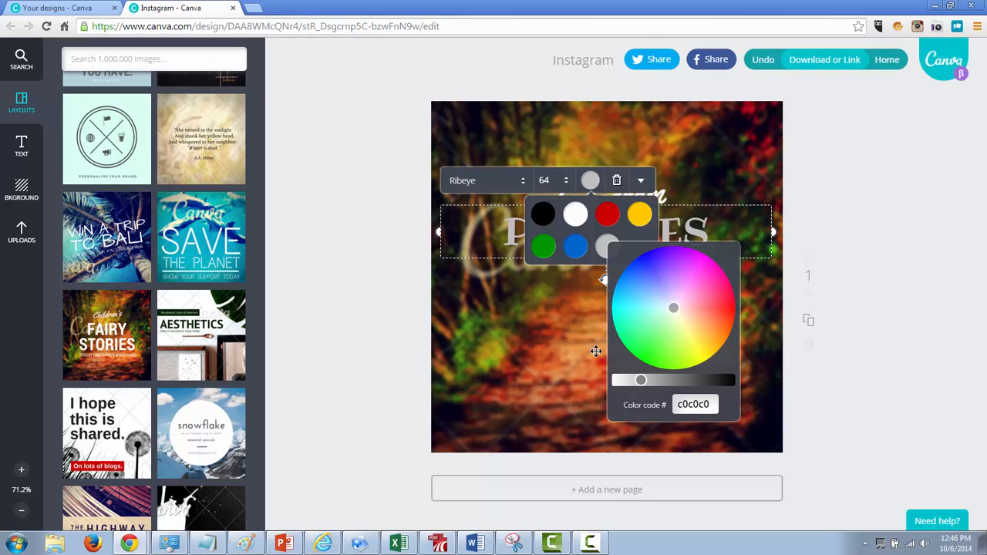
pyautogui.click(695, 404)
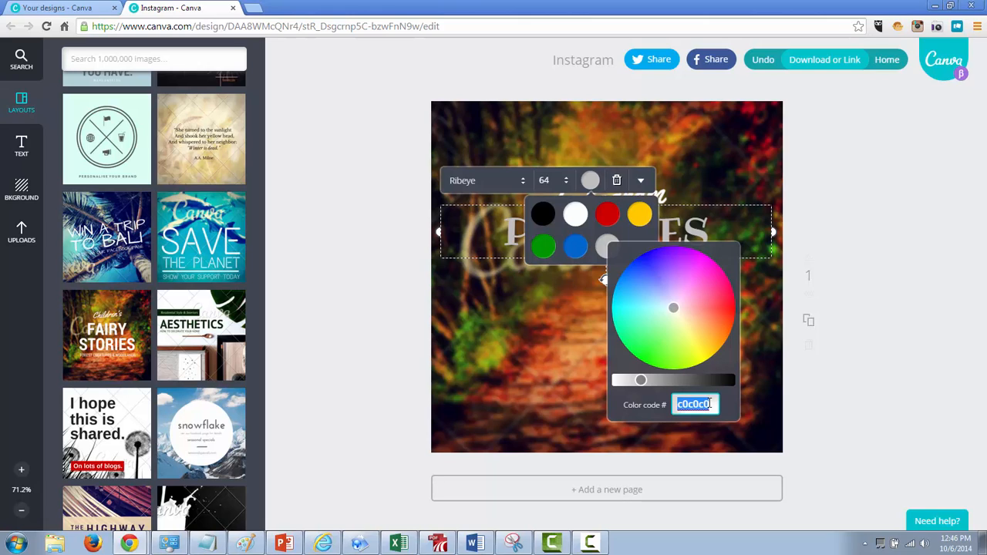
pyautogui.moveTo(555, 380)
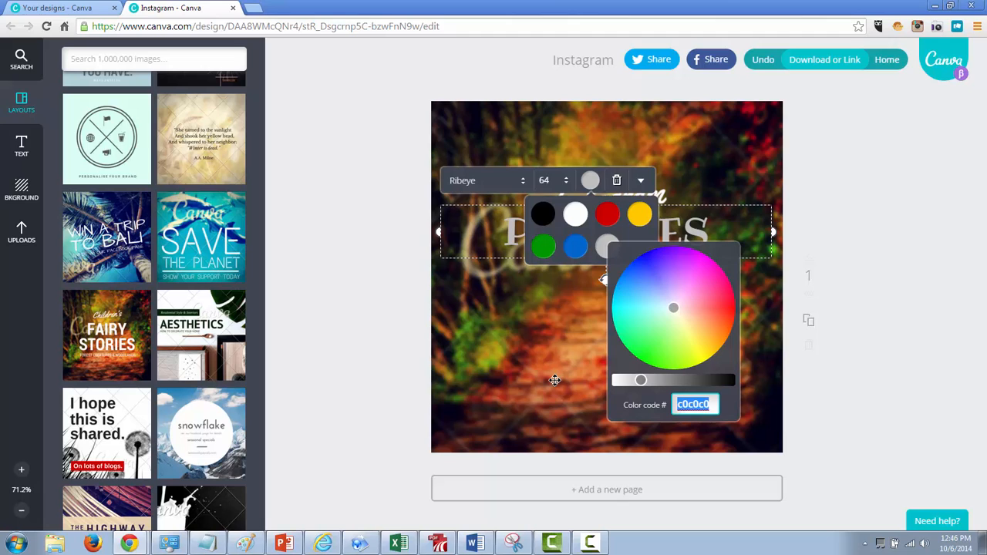
pyautogui.click(553, 379)
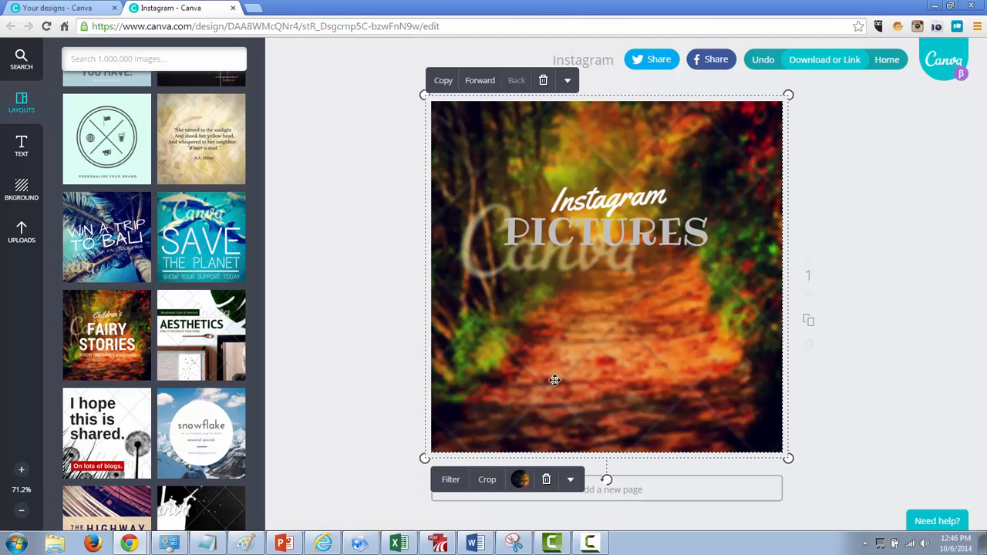
# Step: Move the PICTURES headline lower and place the Instagram script above it with more space
pyautogui.click(608, 199)
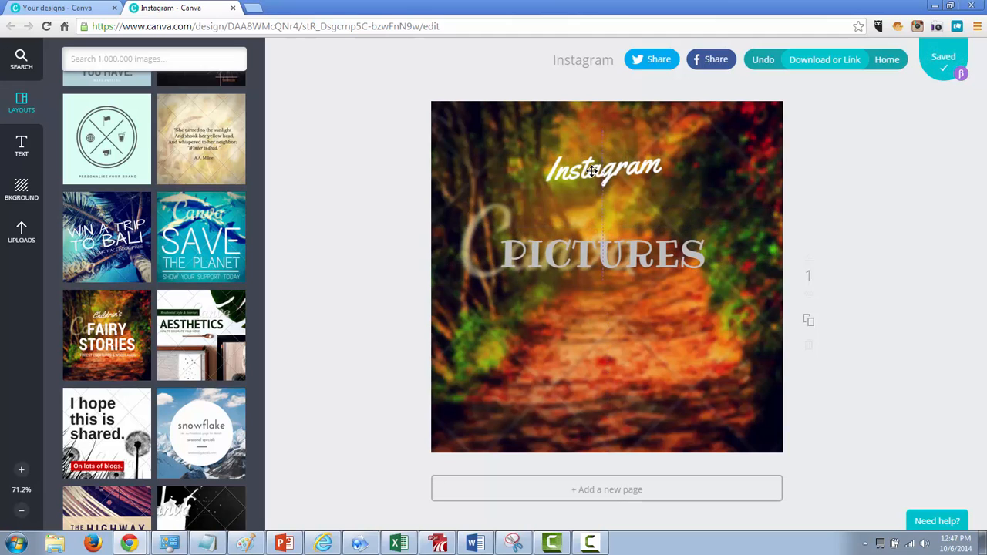
pyautogui.moveTo(605, 168); pyautogui.dragTo(605, 194)
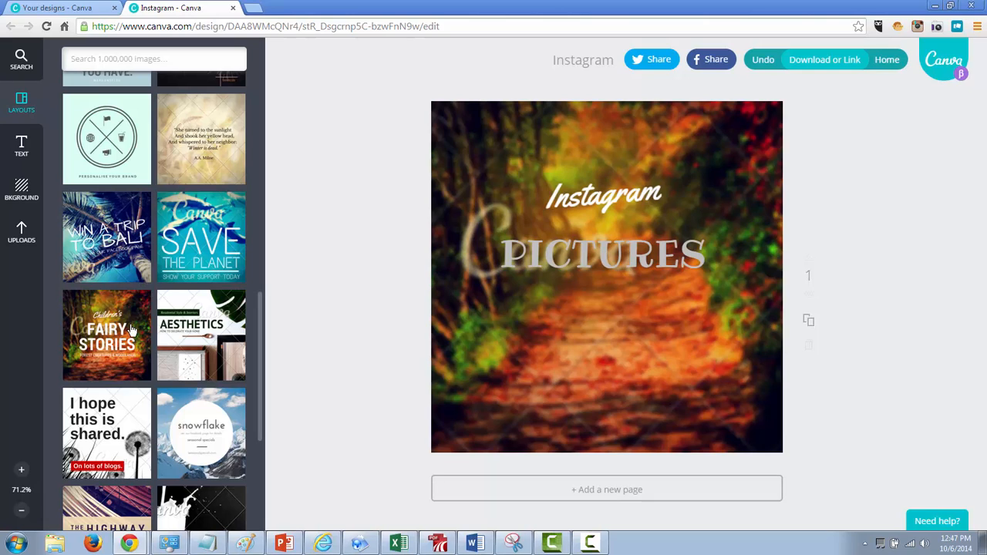
pyautogui.moveTo(210, 313)
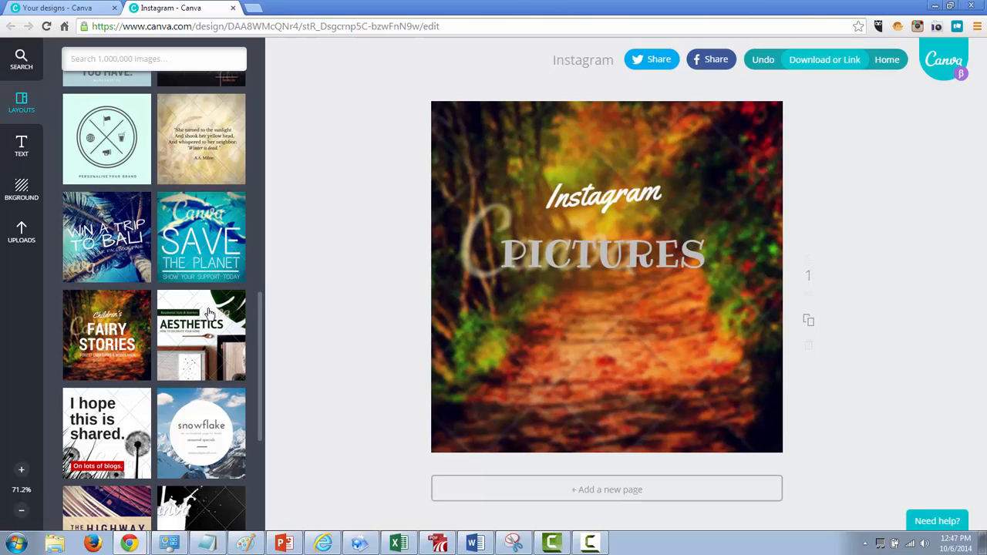
pyautogui.moveTo(209, 312)
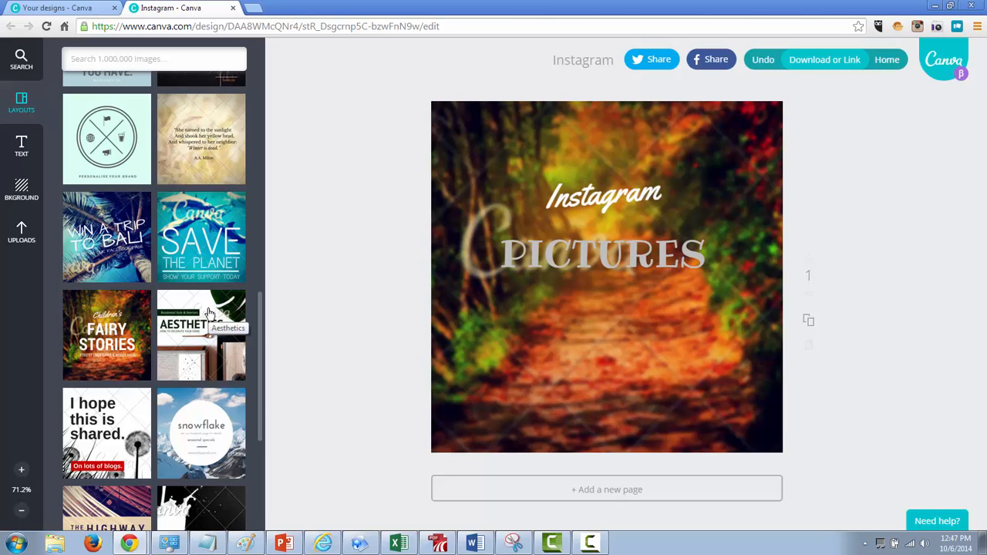
pyautogui.moveTo(419, 243)
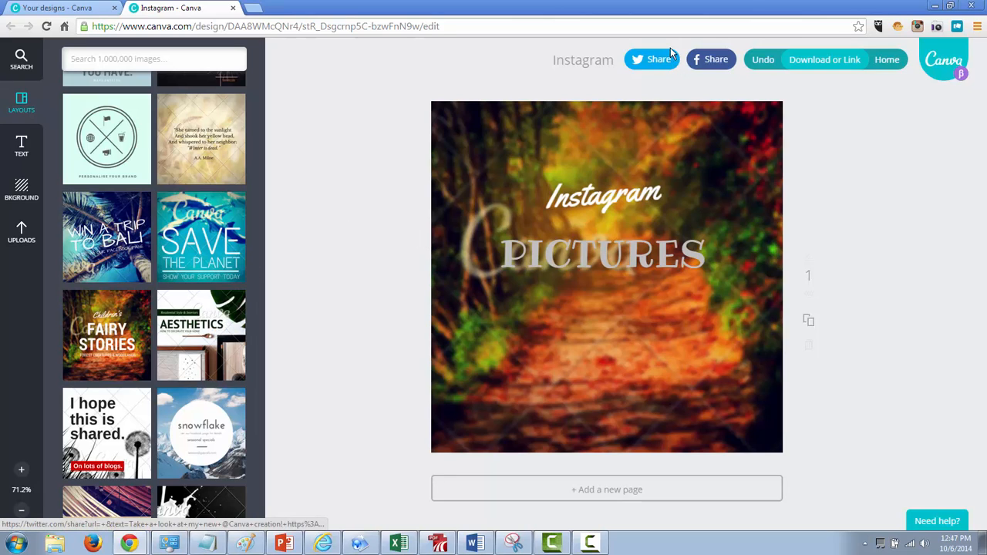
pyautogui.moveTo(733, 57)
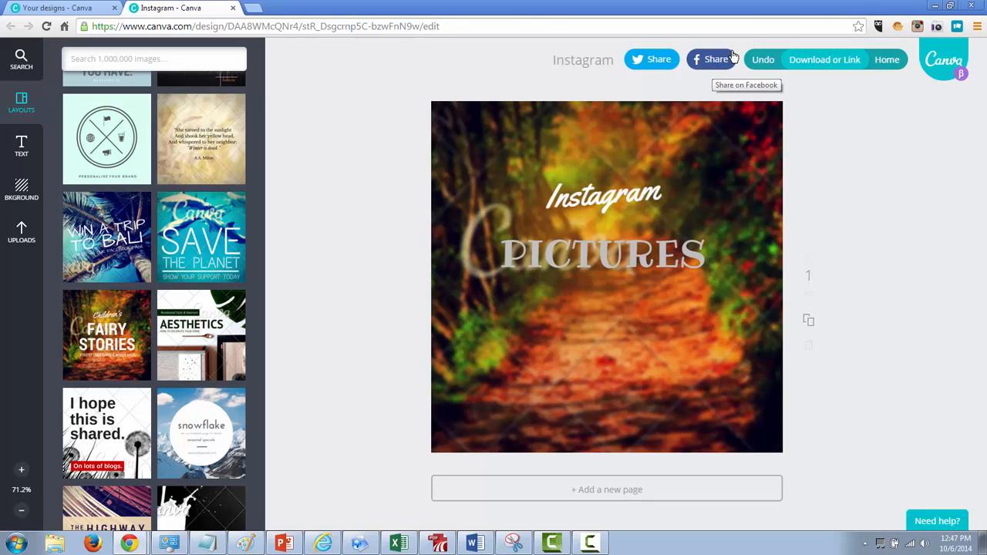
pyautogui.moveTo(799, 61)
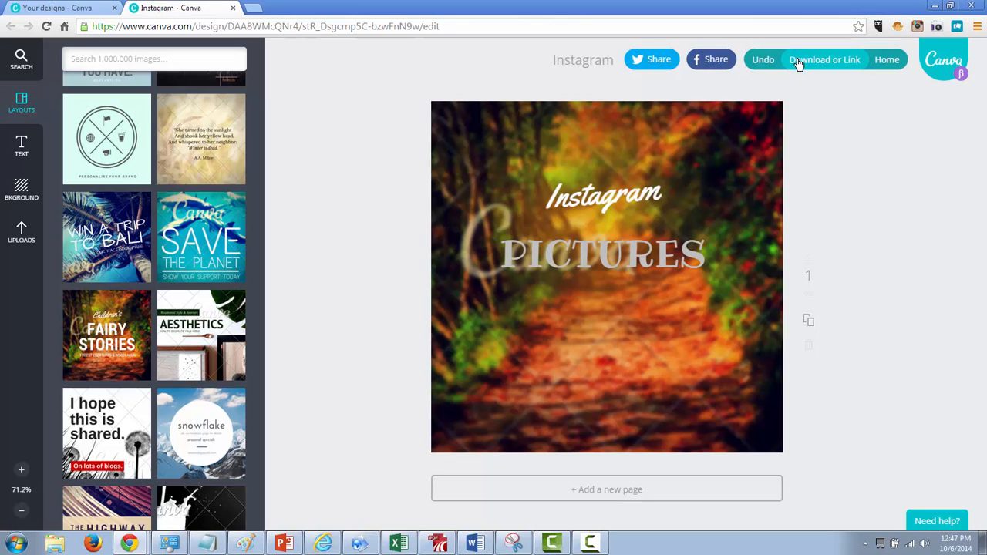
pyautogui.click(826, 59)
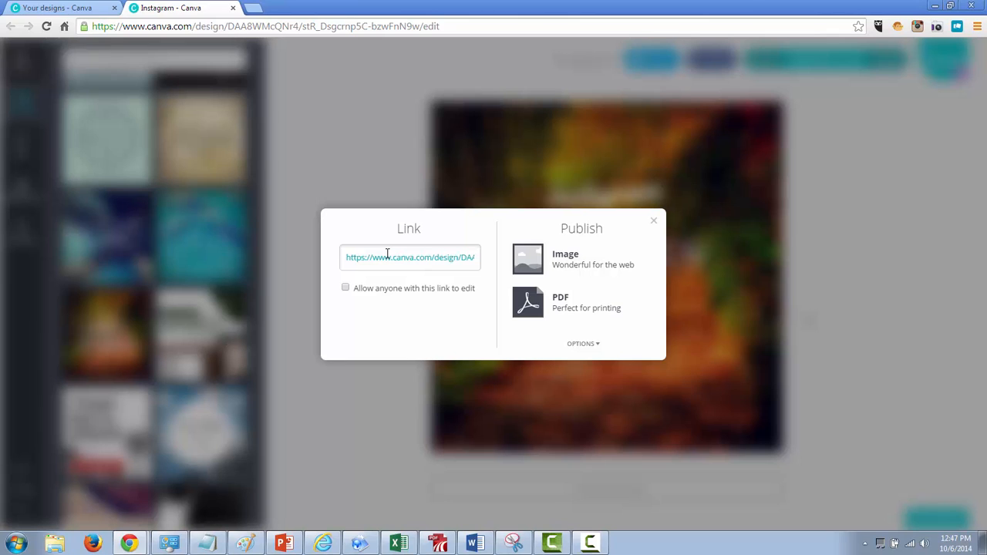
pyautogui.click(411, 256)
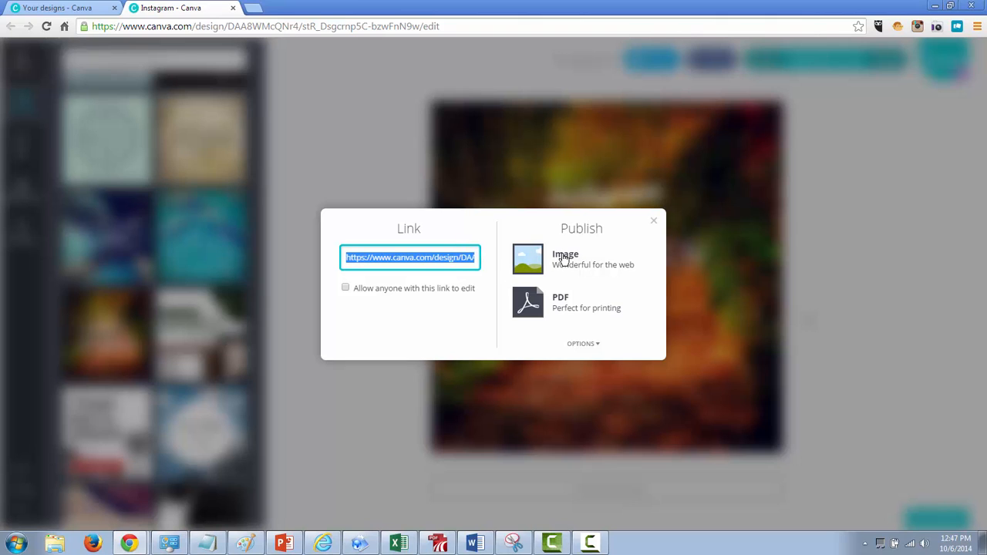
pyautogui.moveTo(537, 265)
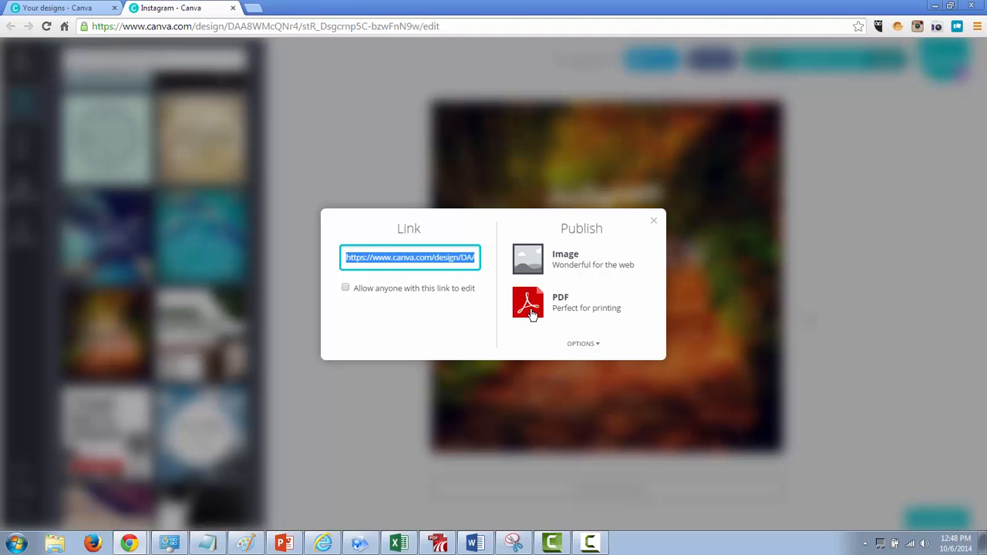
pyautogui.moveTo(537, 311)
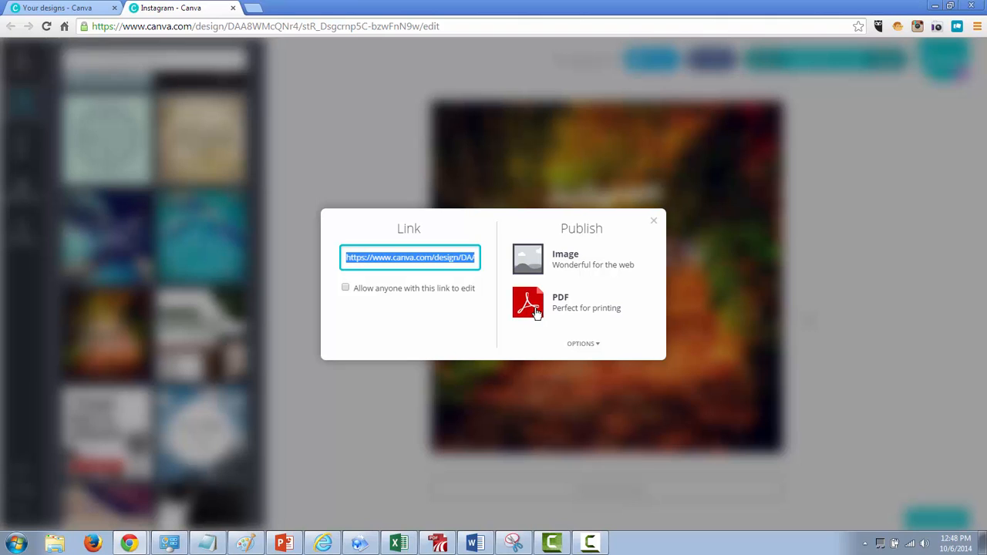
pyautogui.moveTo(550, 312)
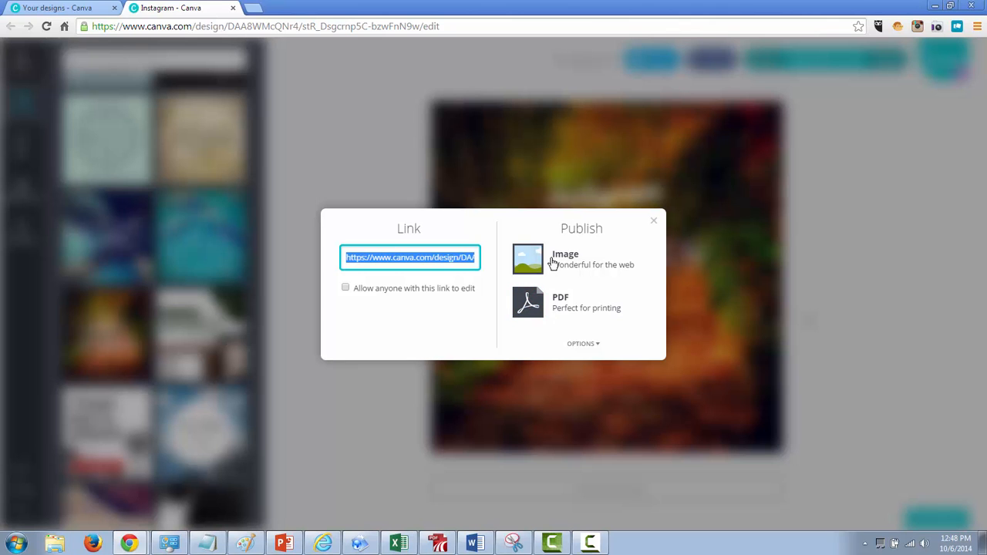
pyautogui.moveTo(654, 226)
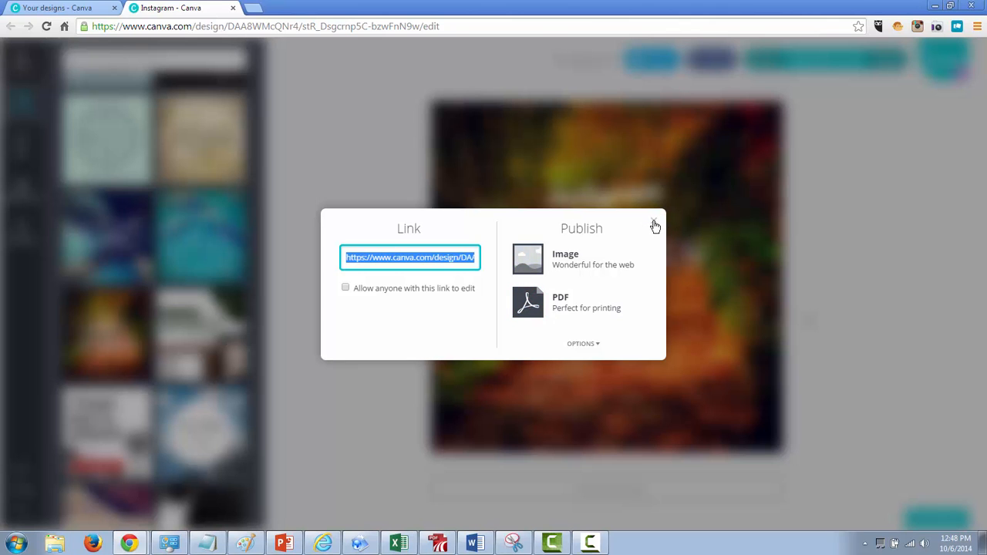
pyautogui.click(654, 225)
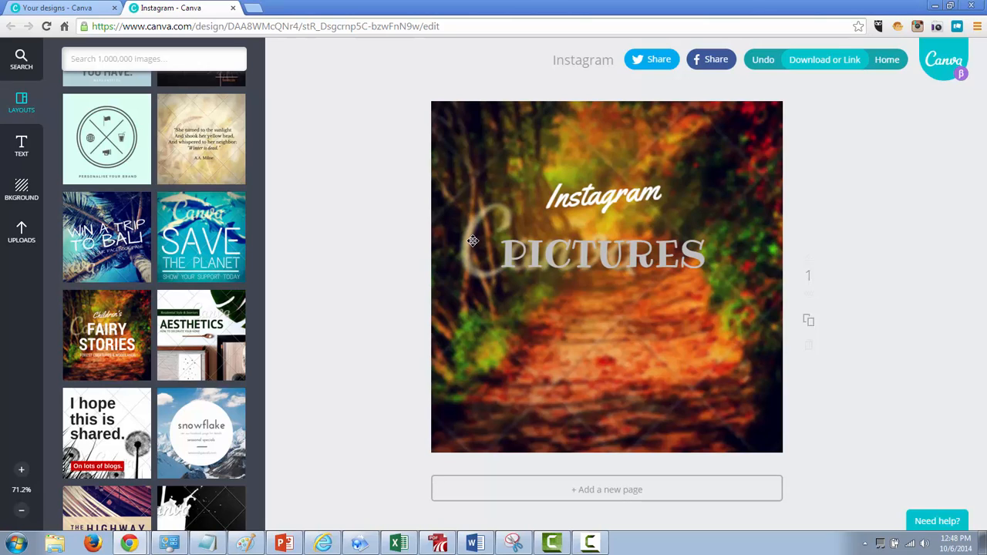
pyautogui.moveTo(22, 197)
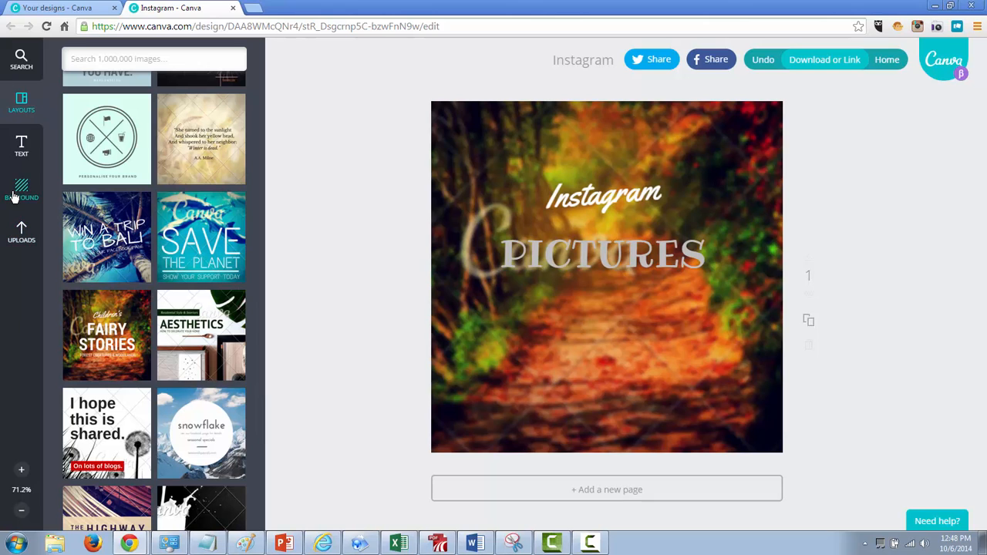
# Step: Remove the forest photo so the purple sparkle background shows behind the title
pyautogui.click(22, 188)
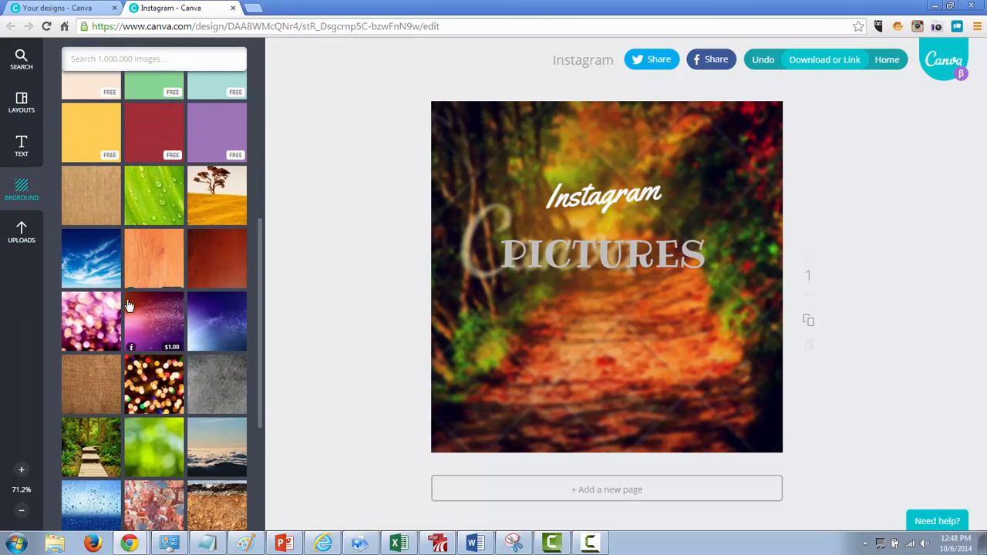
pyautogui.moveTo(150, 309)
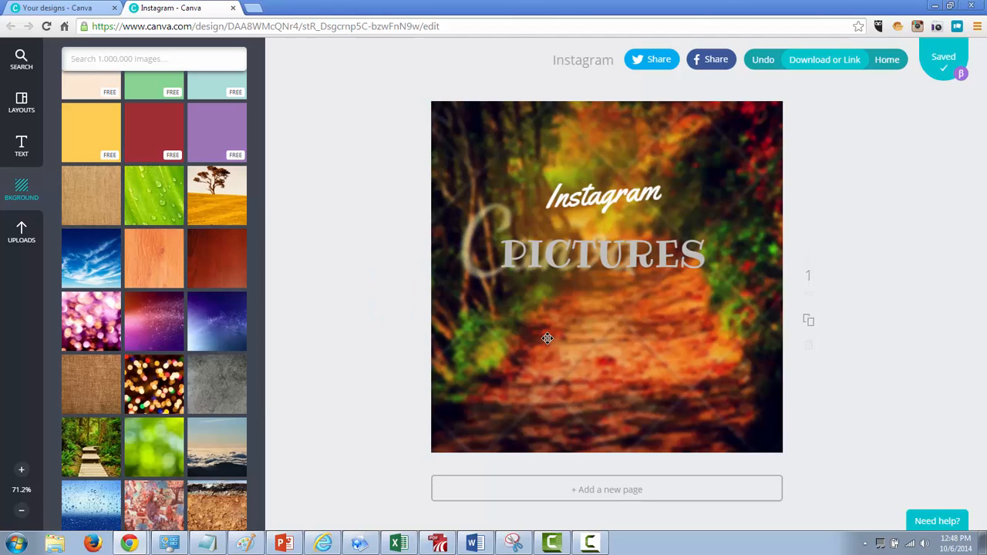
pyautogui.click(546, 338)
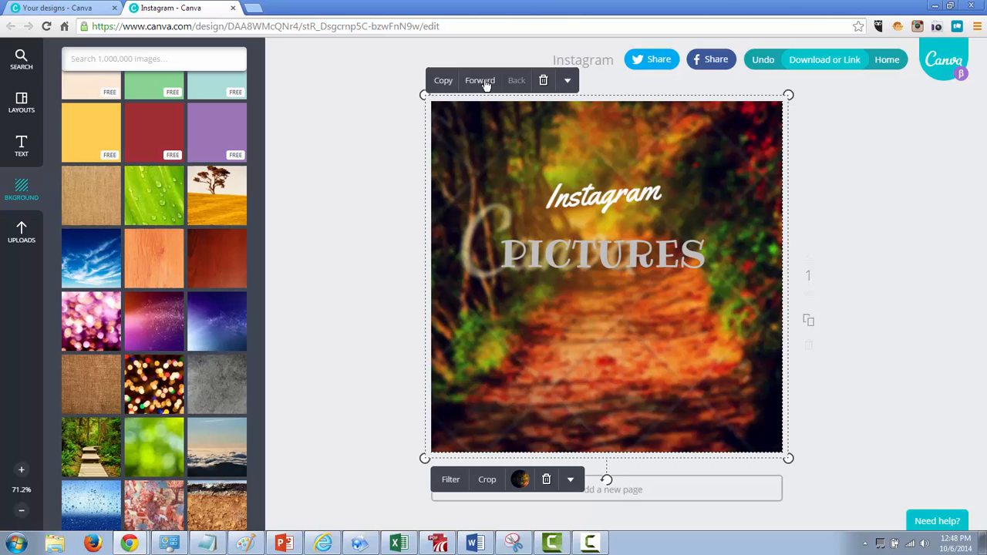
pyautogui.click(90, 321)
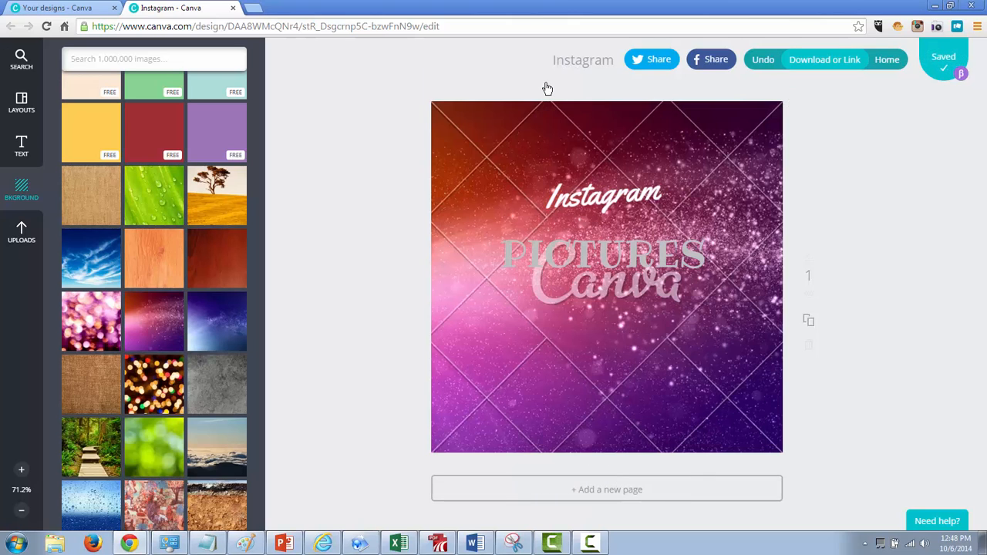
pyautogui.moveTo(503, 176)
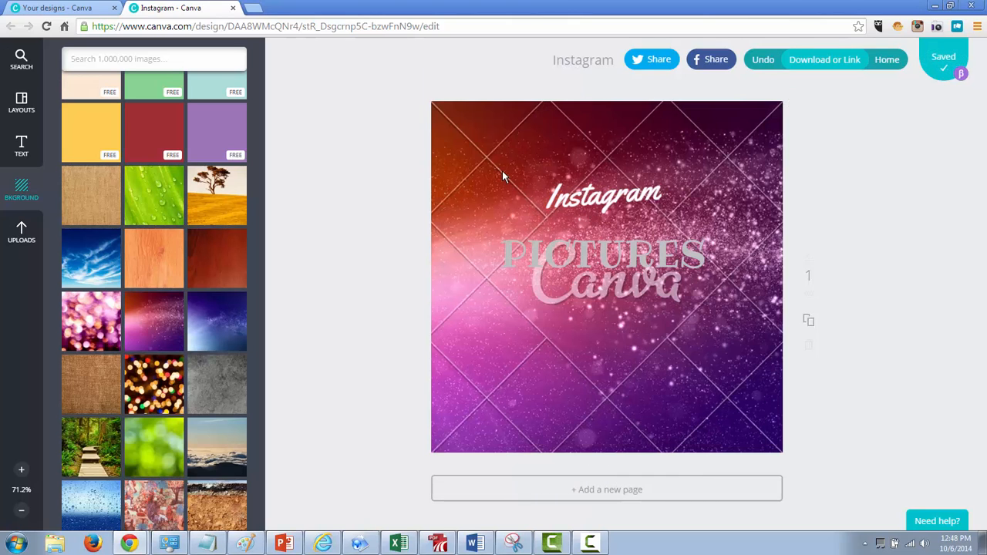